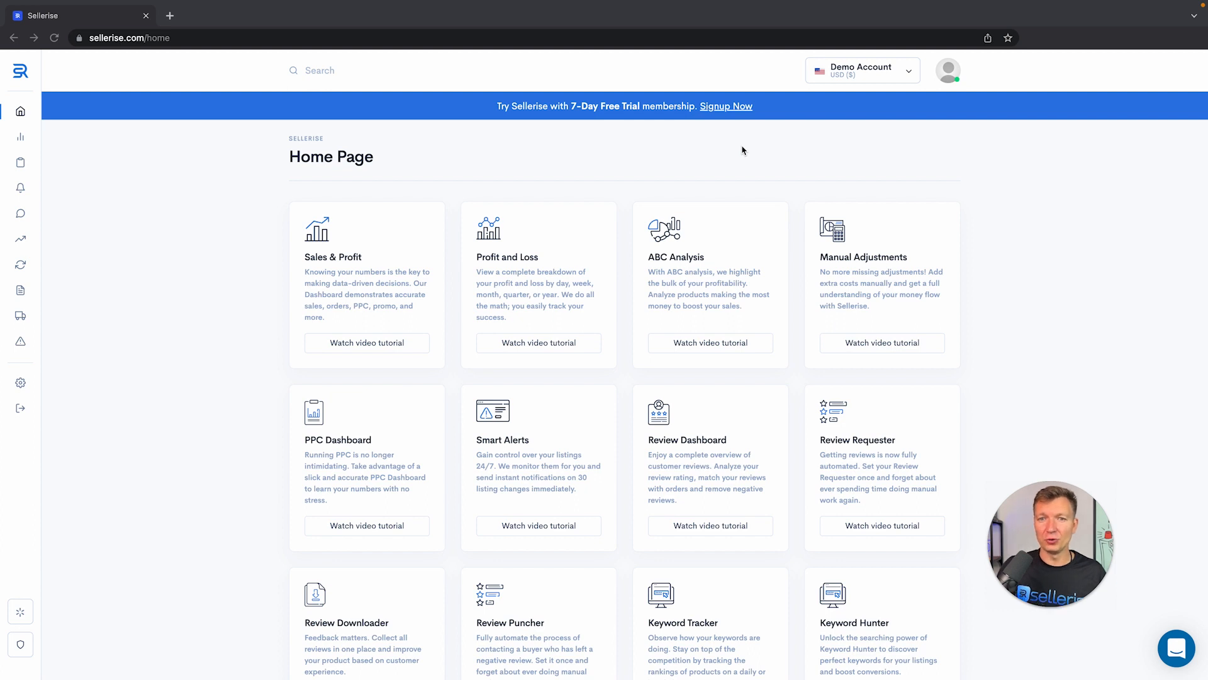
pyautogui.moveTo(823, 118)
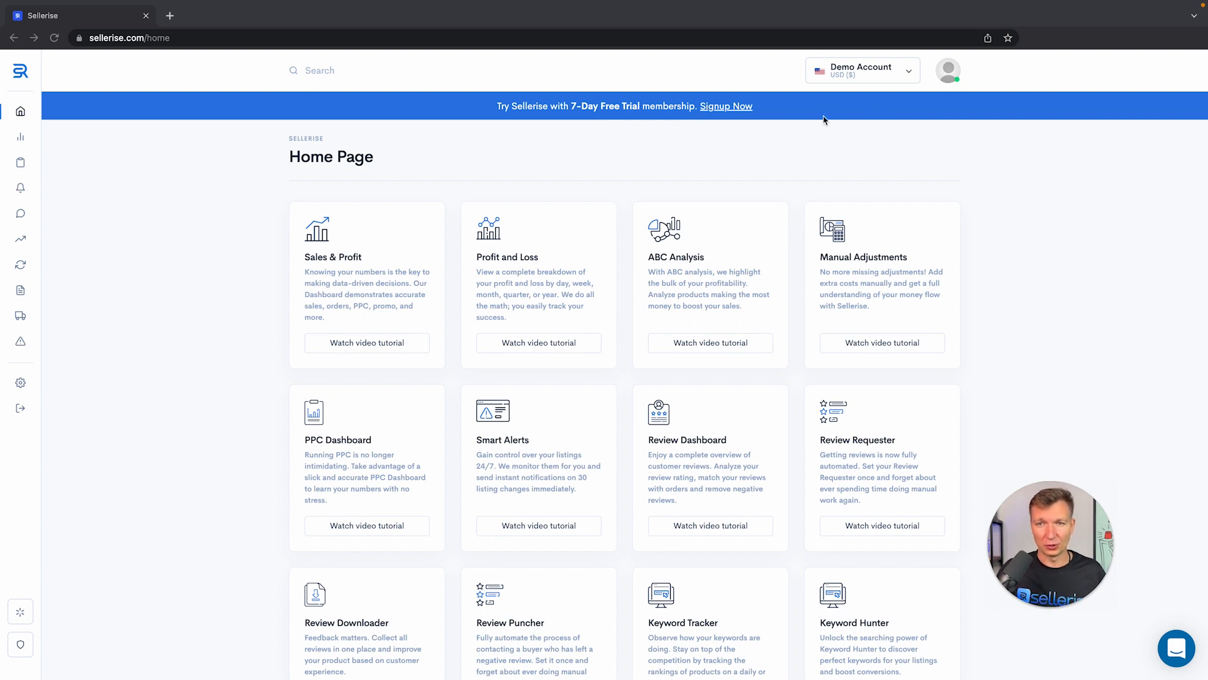
# Reach the account Settings page via the top-right profile avatar menu.
pyautogui.click(947, 69)
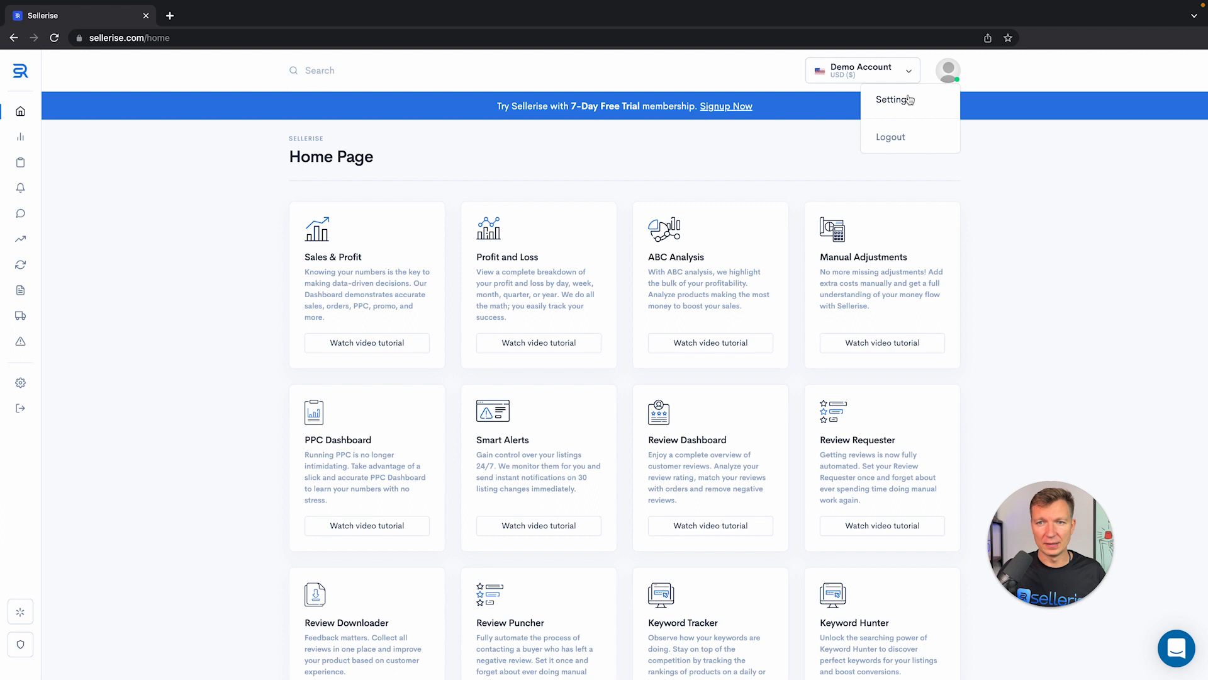
pyautogui.click(890, 100)
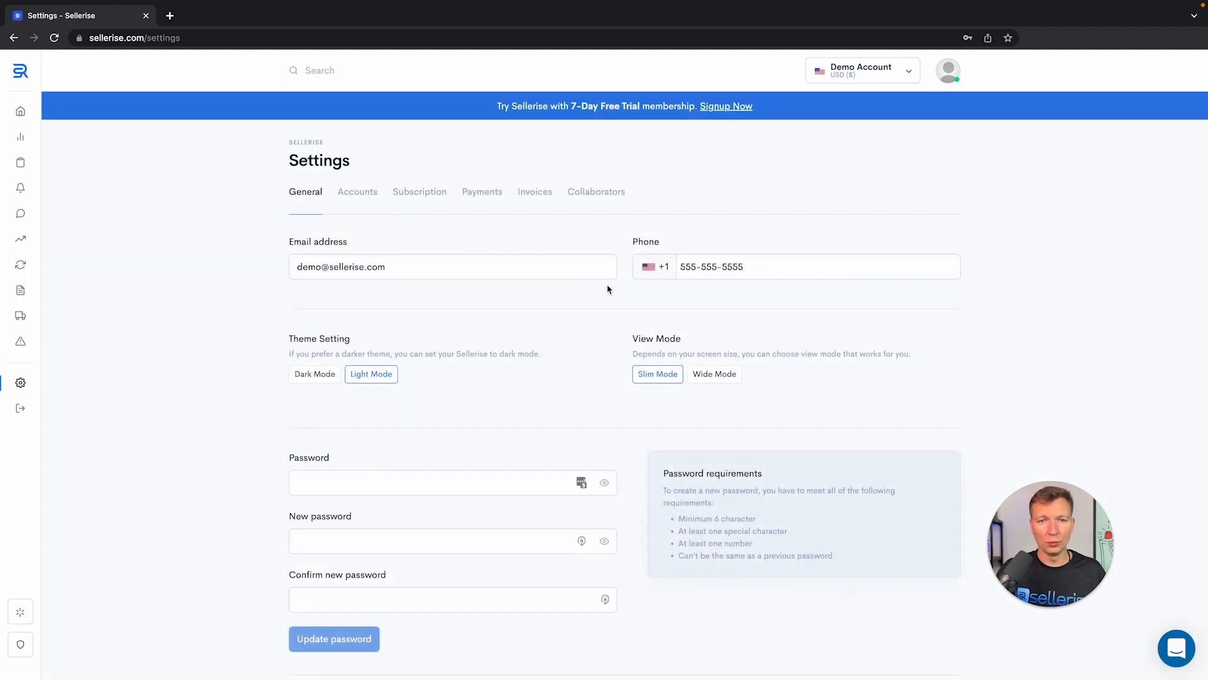
pyautogui.scroll(-3)
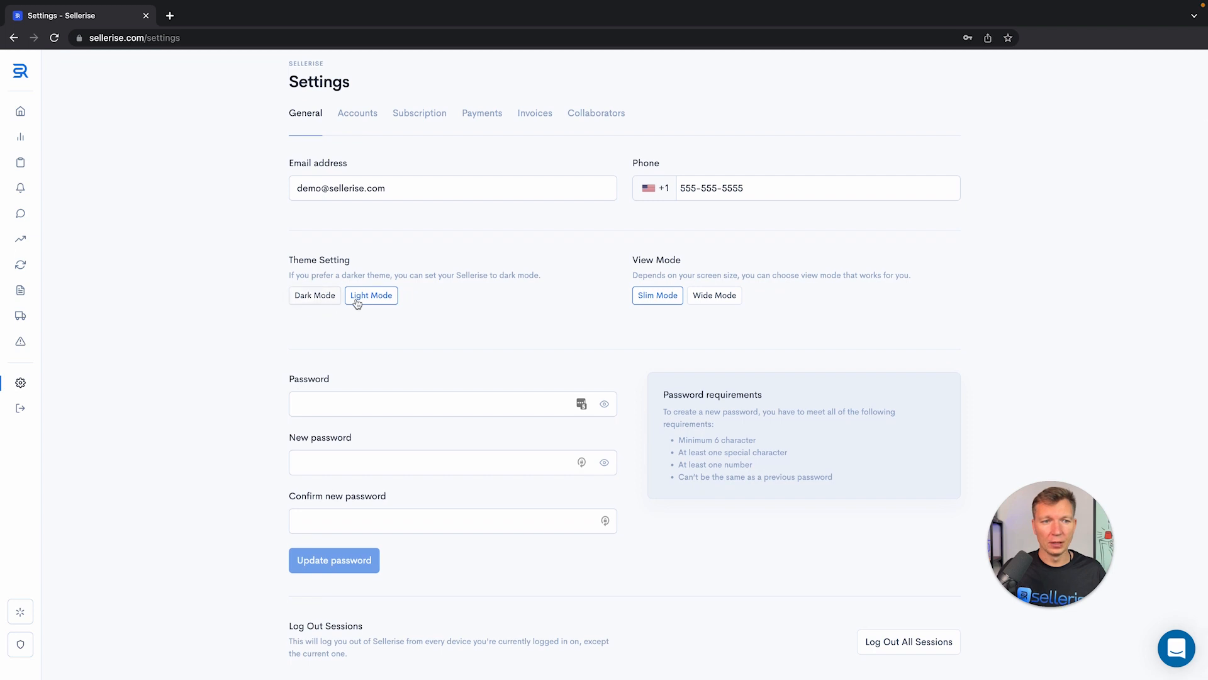
pyautogui.click(315, 295)
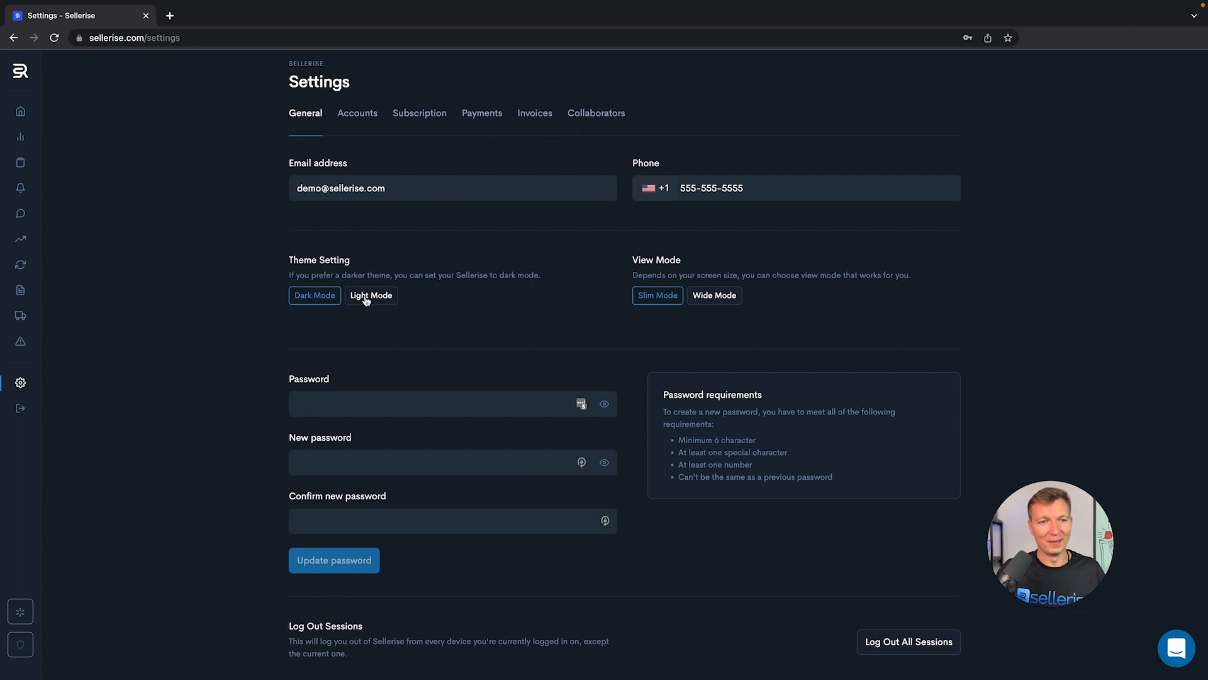
pyautogui.click(371, 294)
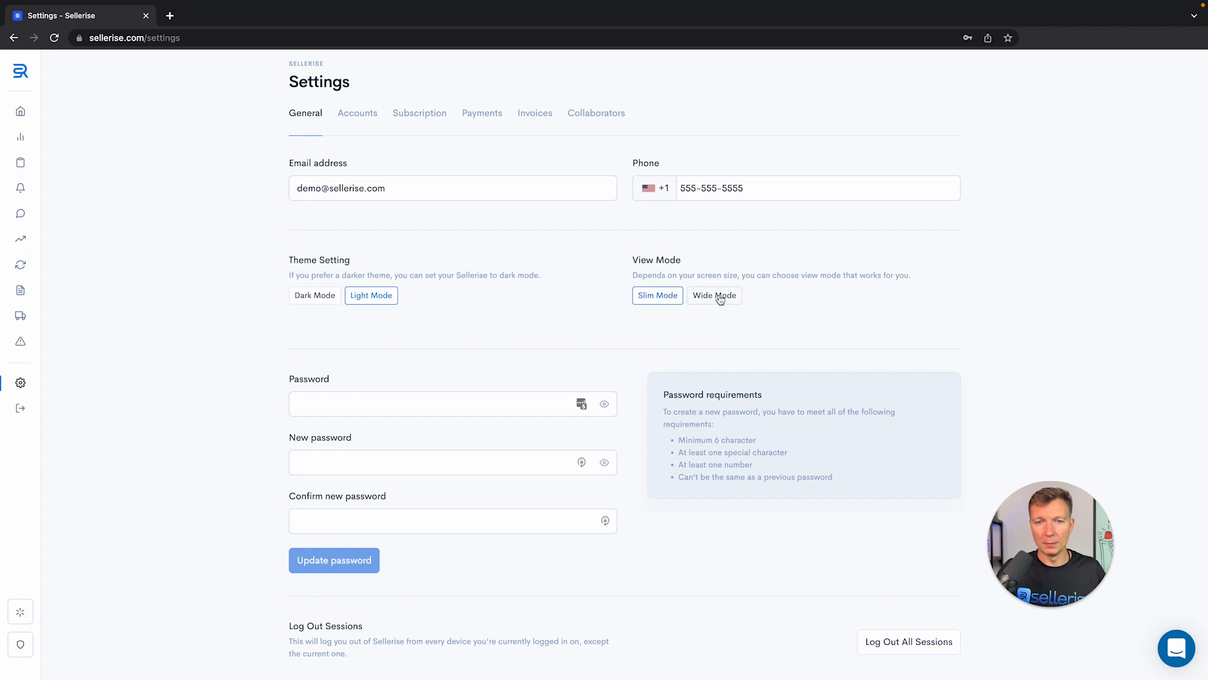
pyautogui.click(714, 294)
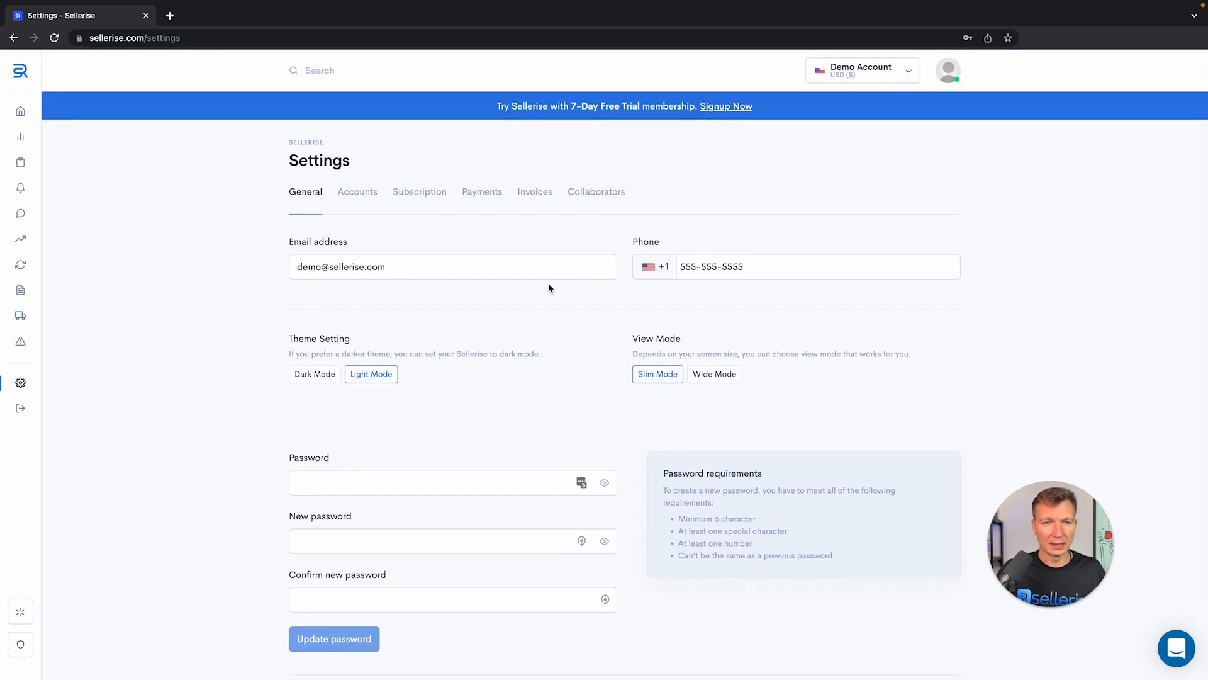
# Review the Accounts section, then switch to the Subscription section showing the Pro-Seller $299.99 plan.
pyautogui.click(357, 192)
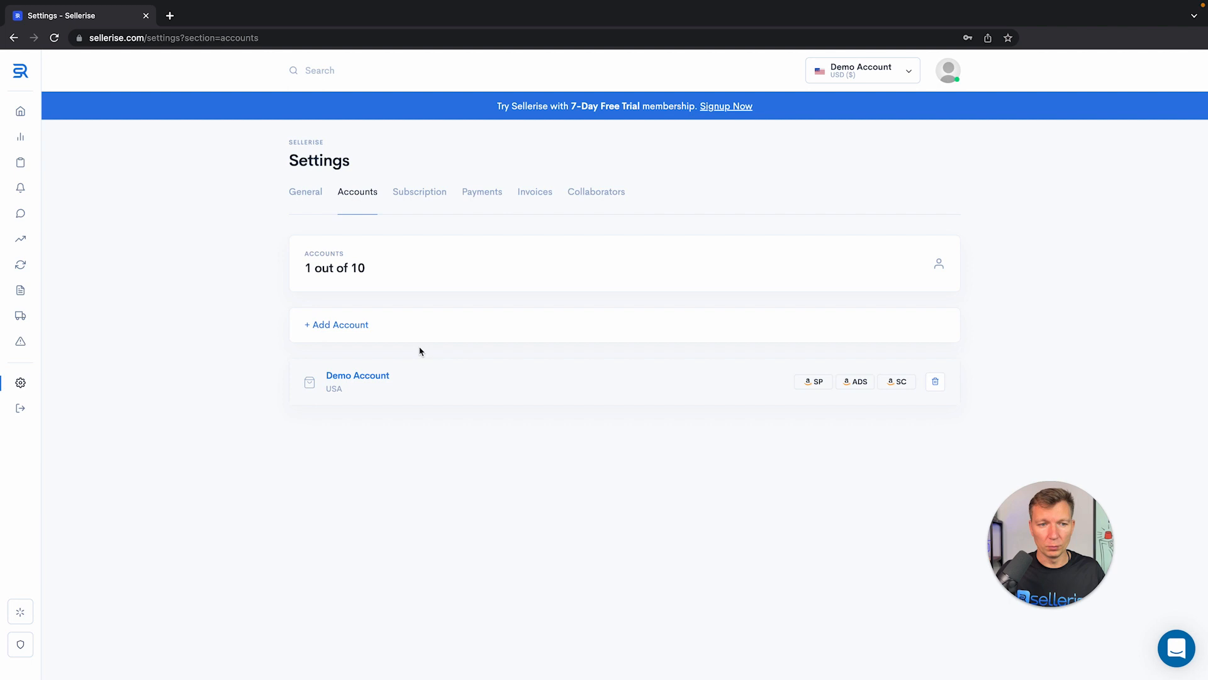
pyautogui.moveTo(475, 402)
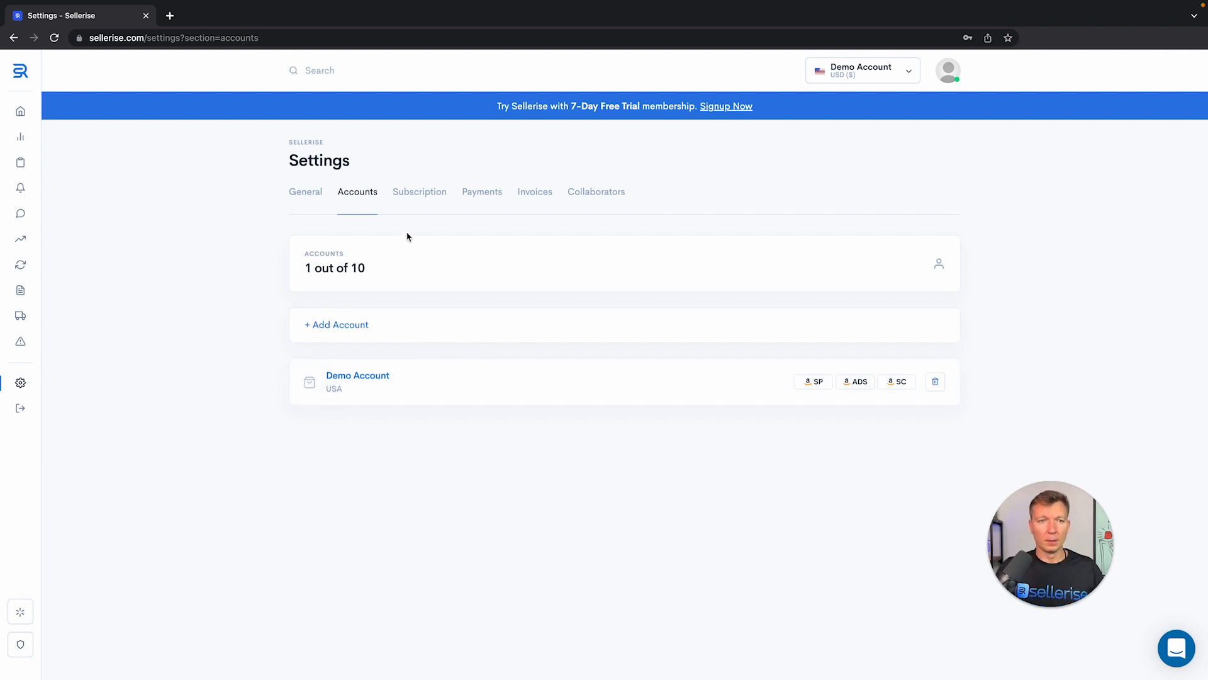
pyautogui.click(419, 191)
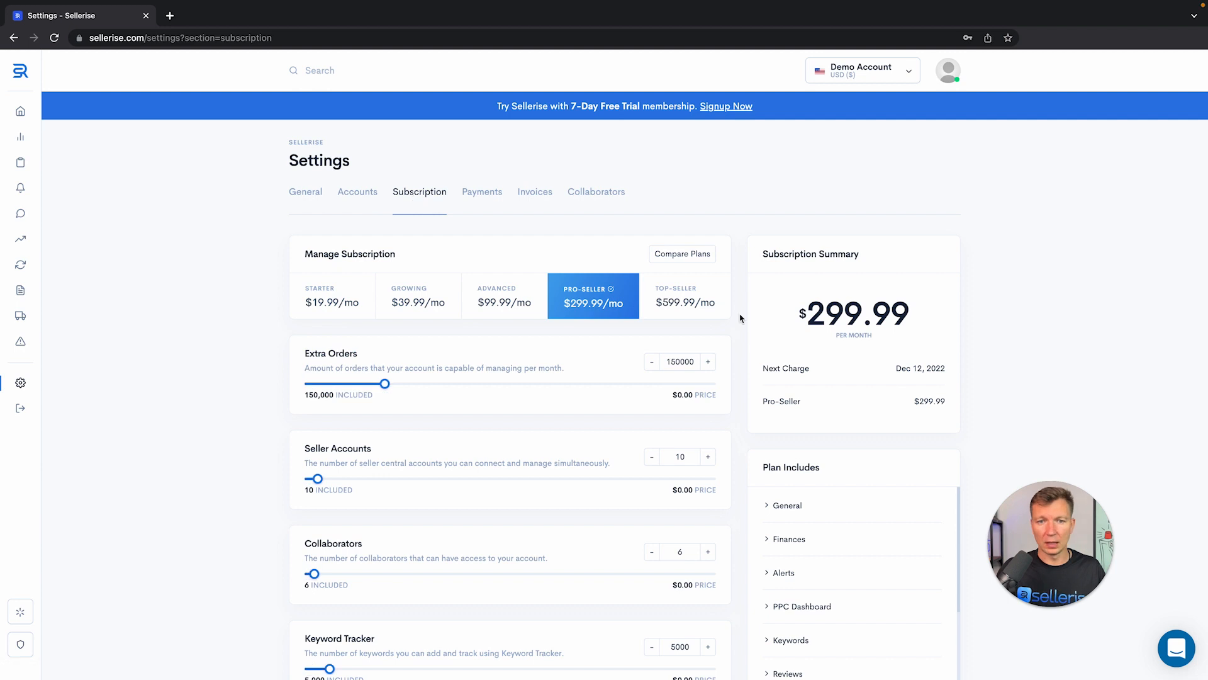
# Expand the General features list under Plan Includes for the Pro-Seller plan.
pyautogui.scroll(-3)
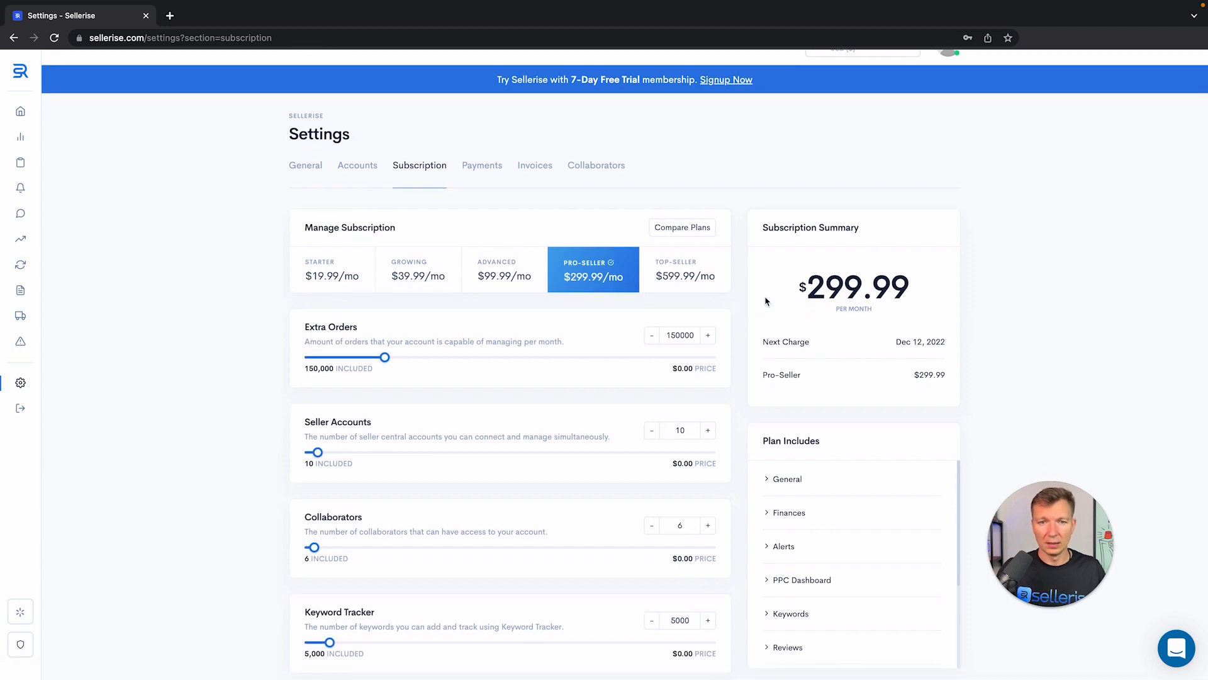
pyautogui.click(332, 268)
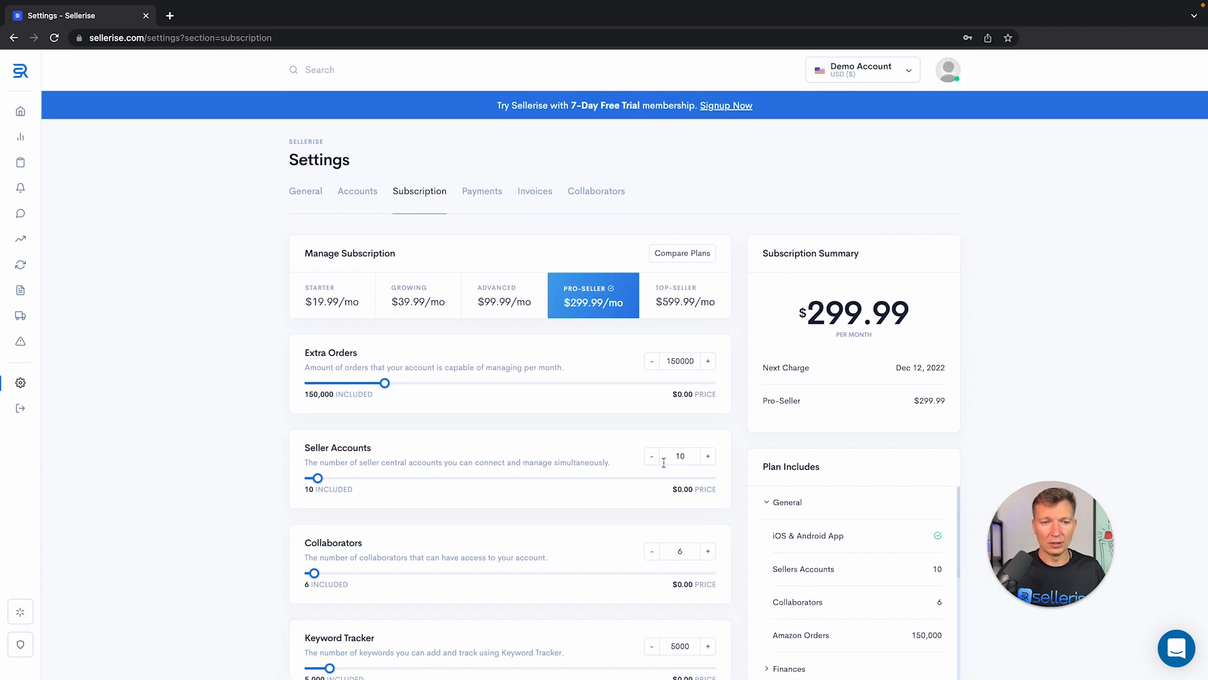
pyautogui.moveTo(737, 452)
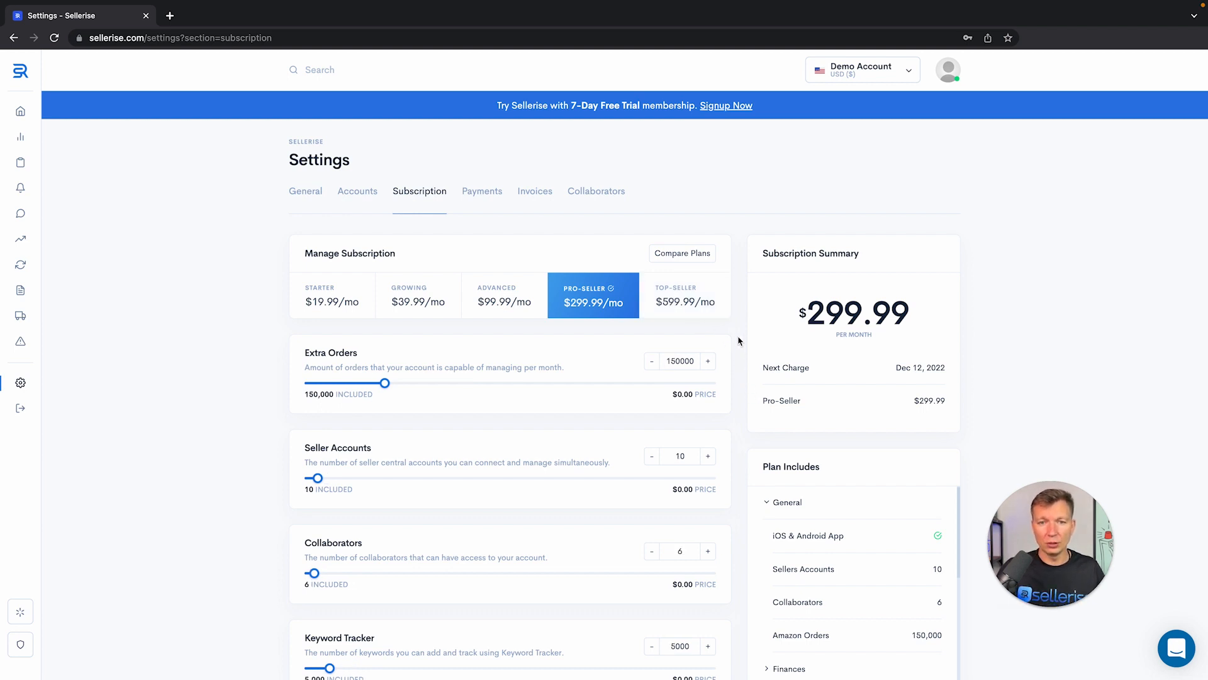
pyautogui.moveTo(743, 344)
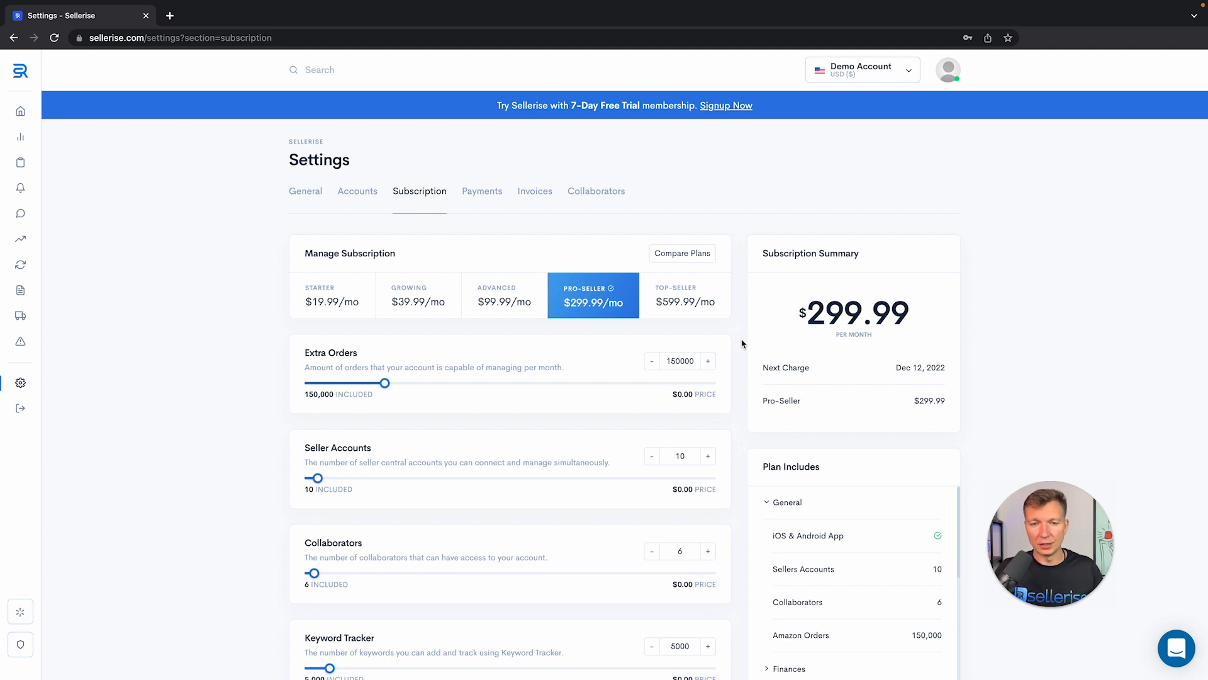
pyautogui.moveTo(747, 462)
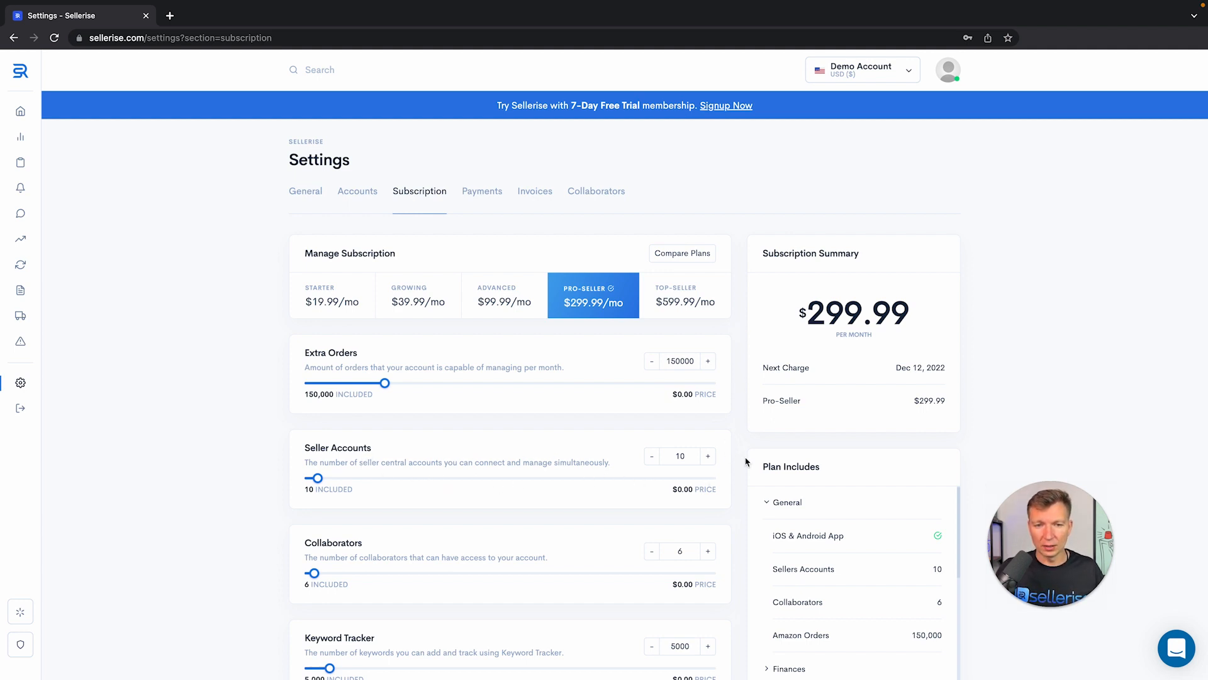
# Add one seller account and 1,000 extra orders, itemising add-ons for a $321.99 monthly total.
pyautogui.click(708, 455)
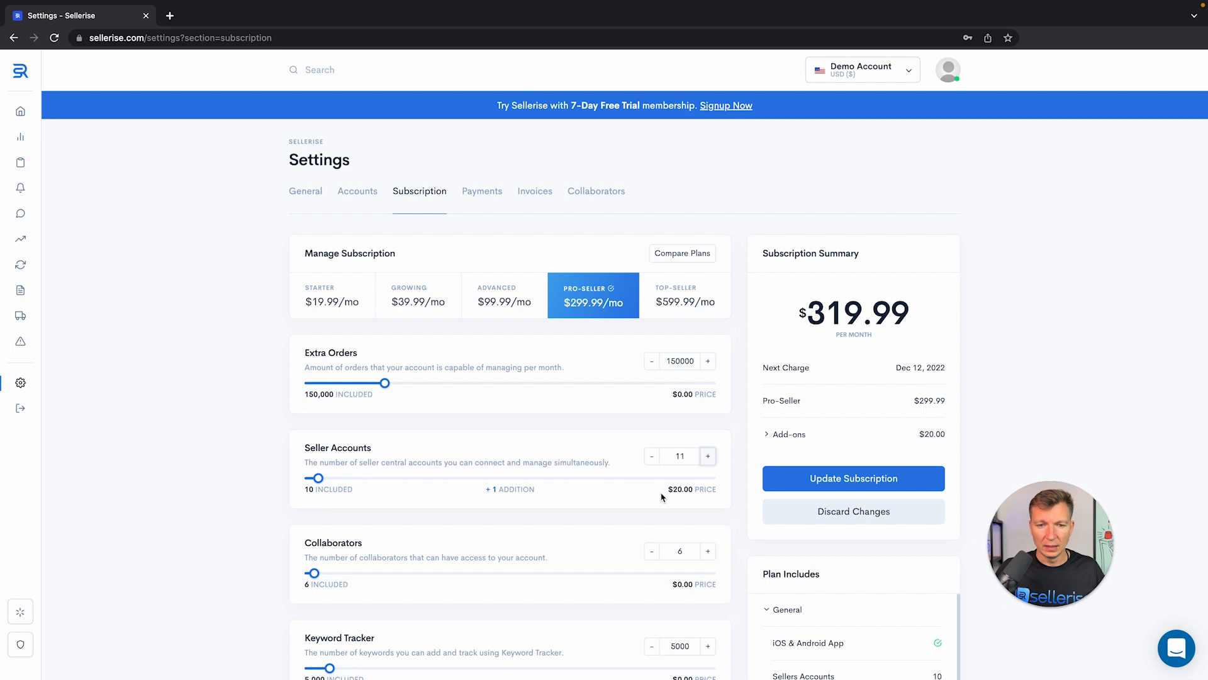
pyautogui.doubleClick(679, 488)
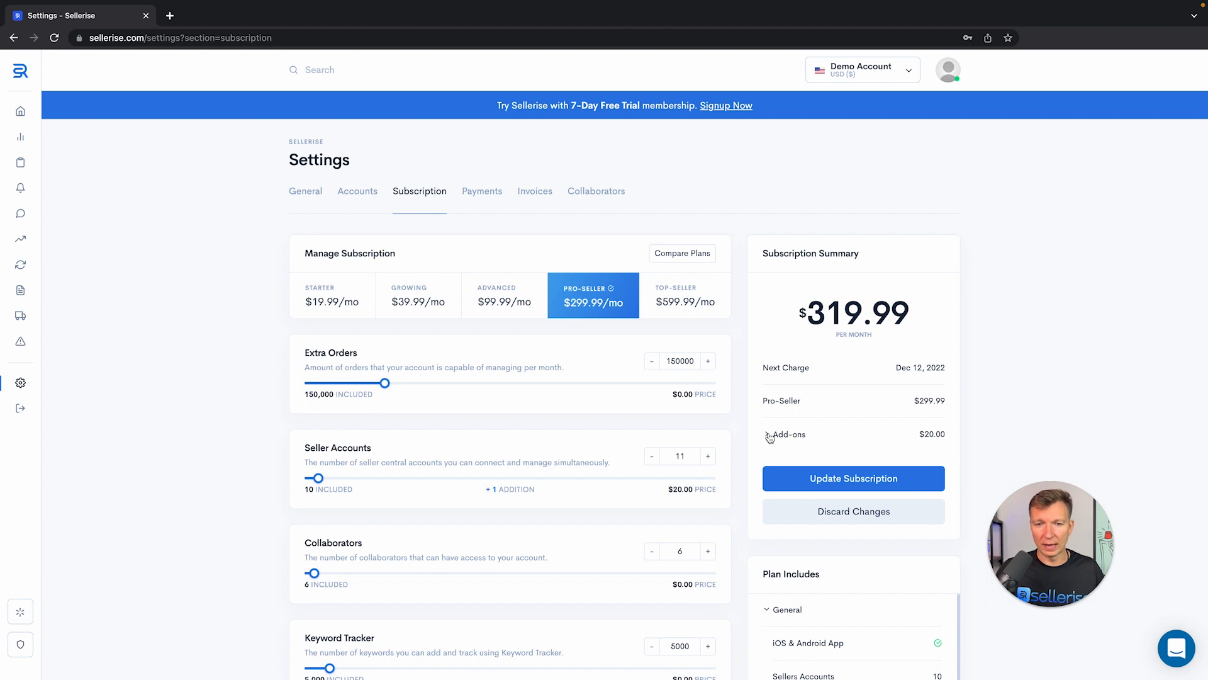
pyautogui.click(784, 434)
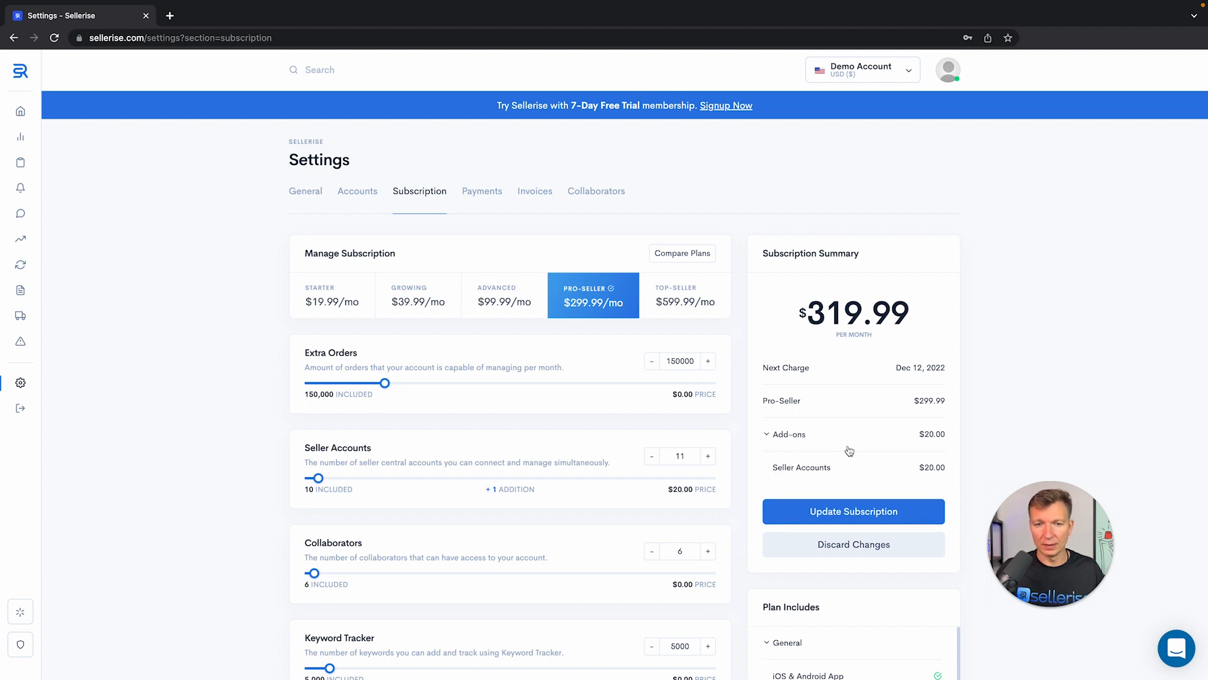
pyautogui.click(707, 360)
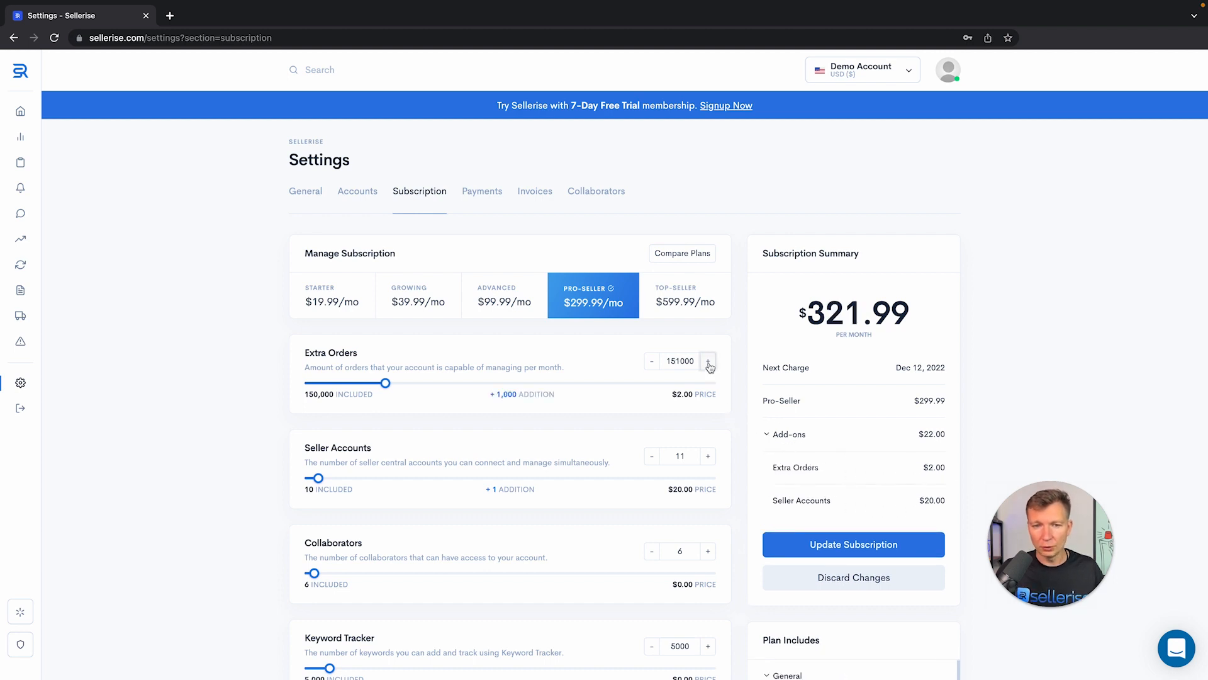
pyautogui.moveTo(526, 397)
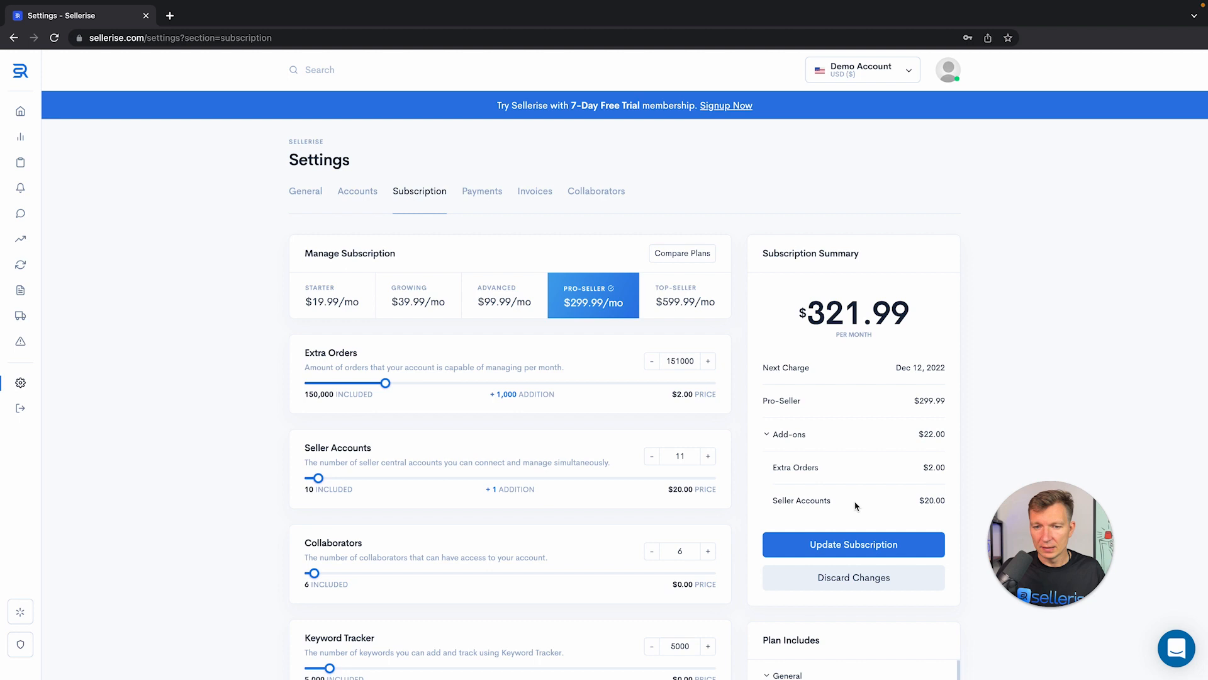
pyautogui.moveTo(783, 340)
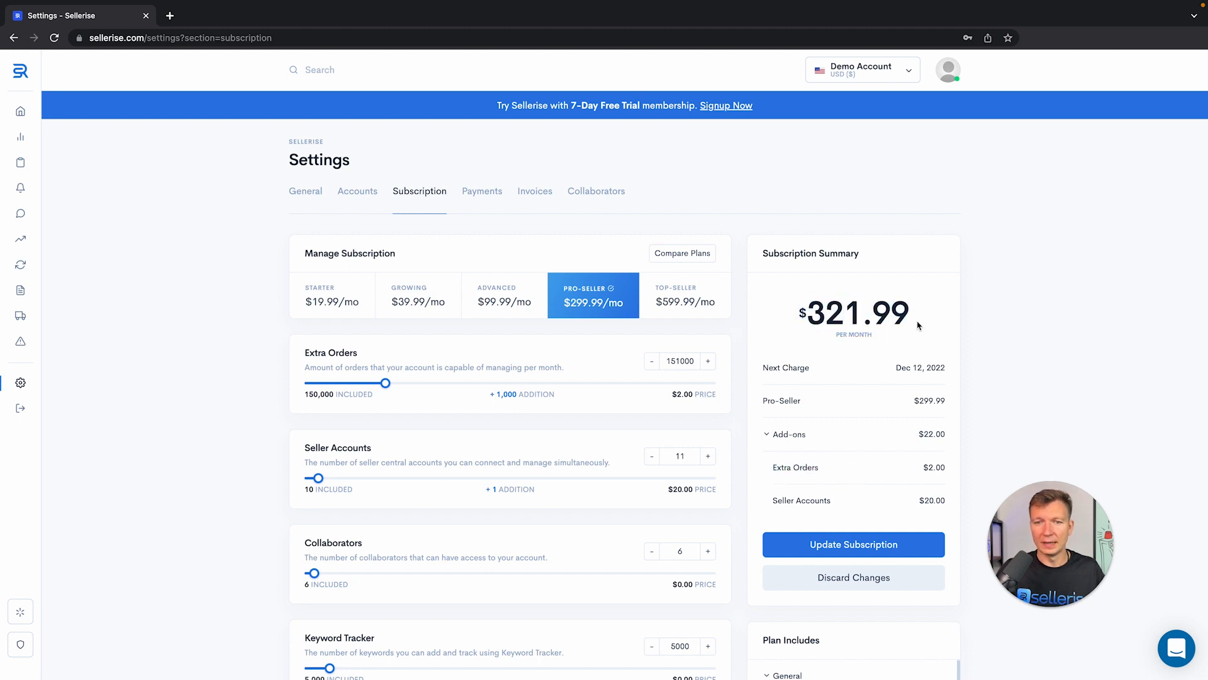
pyautogui.moveTo(742, 339)
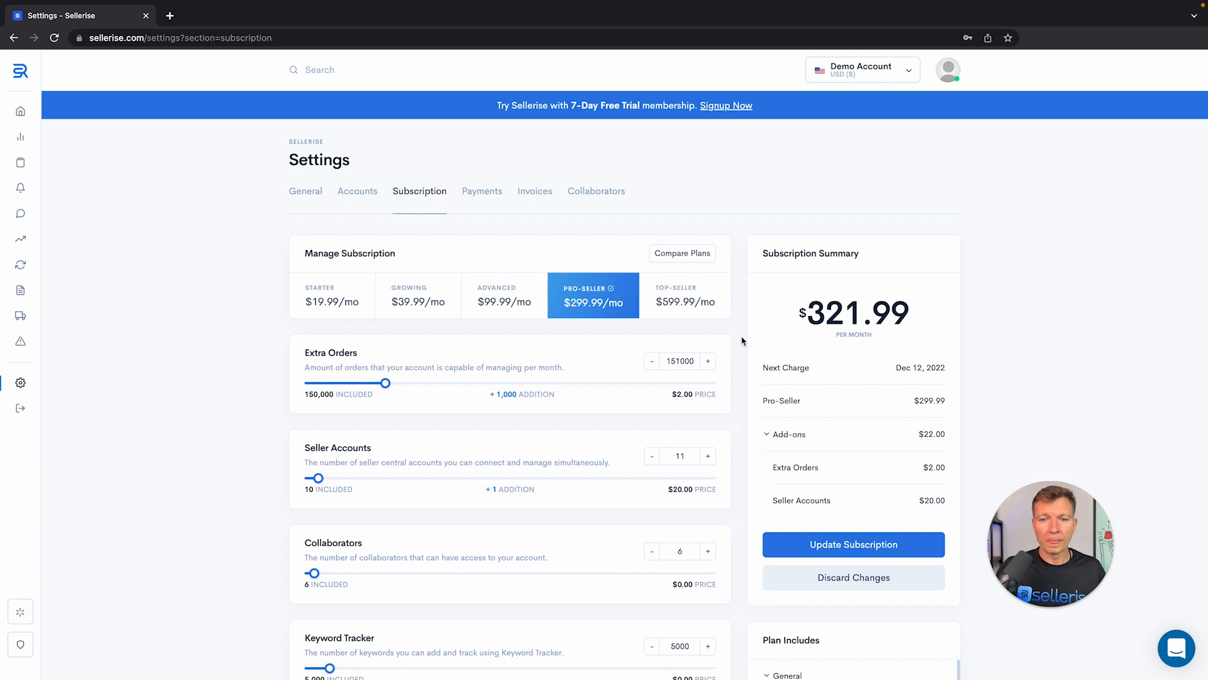
pyautogui.scroll(-3)
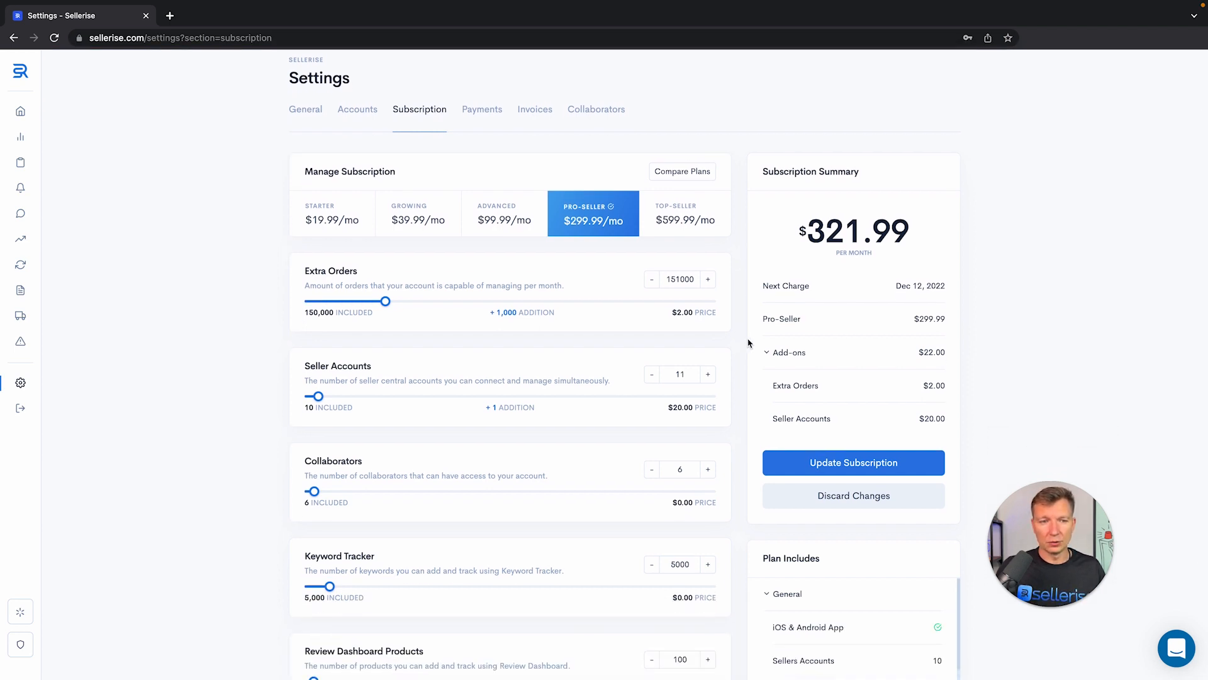
pyautogui.scroll(-3)
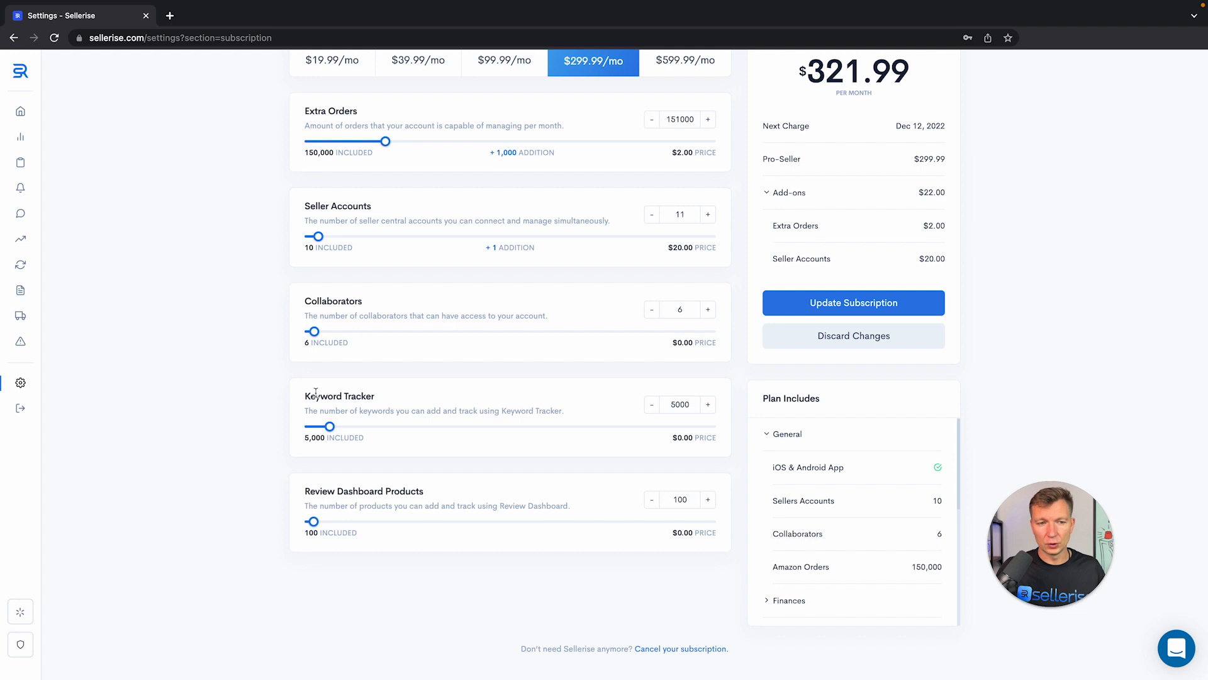
pyautogui.moveTo(643, 419)
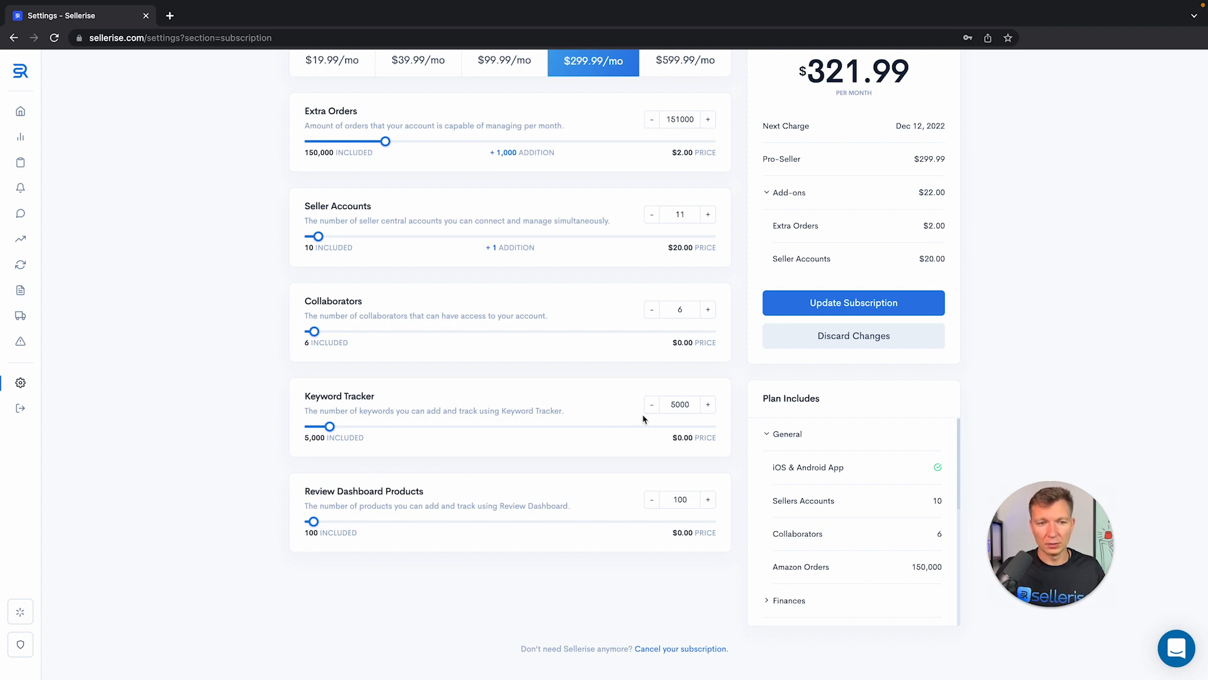
pyautogui.scroll(3)
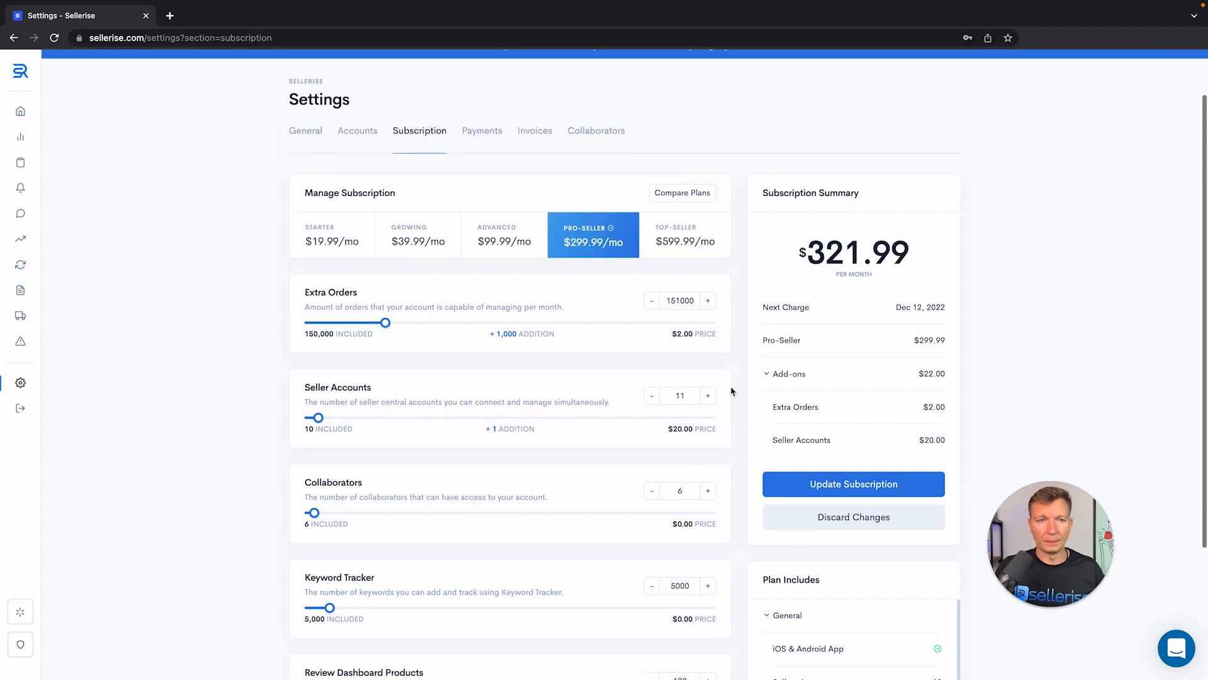
pyautogui.click(482, 191)
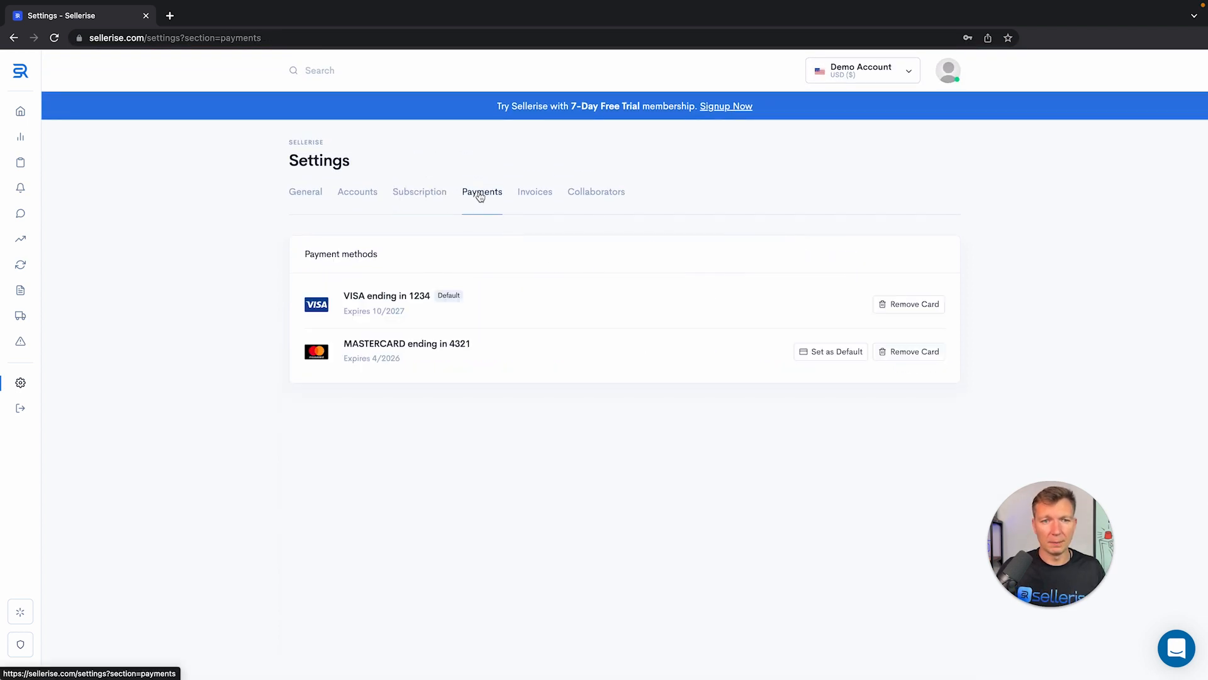
pyautogui.moveTo(336, 310)
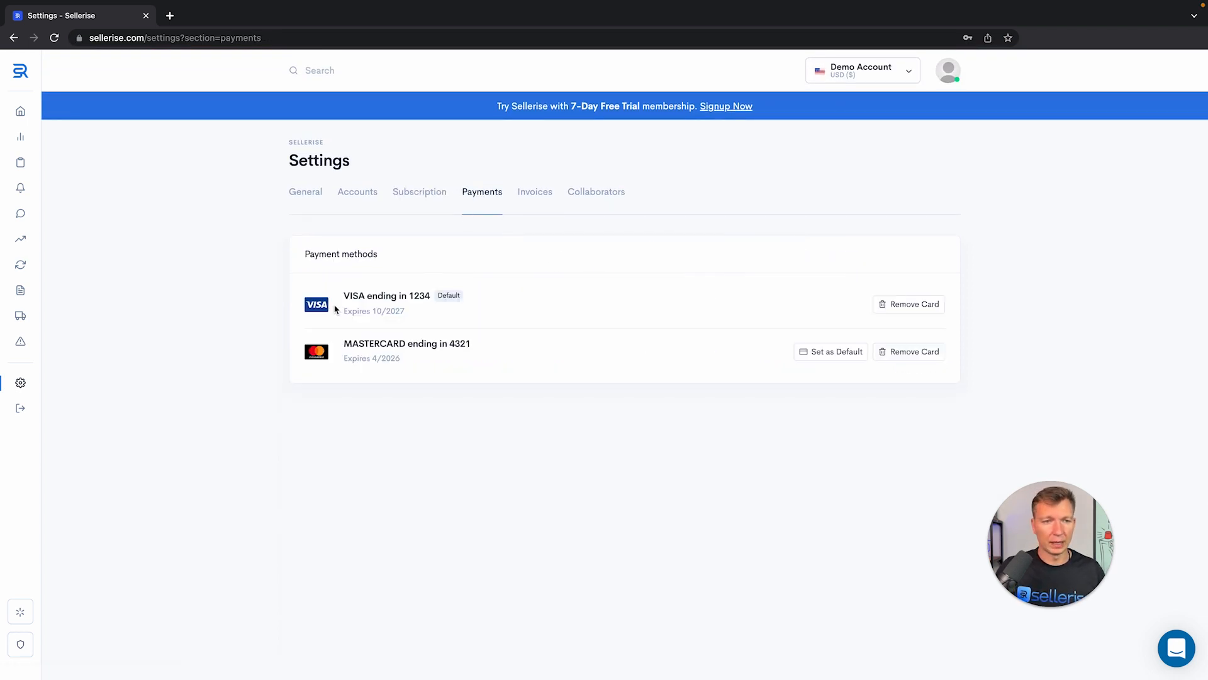
pyautogui.moveTo(834, 387)
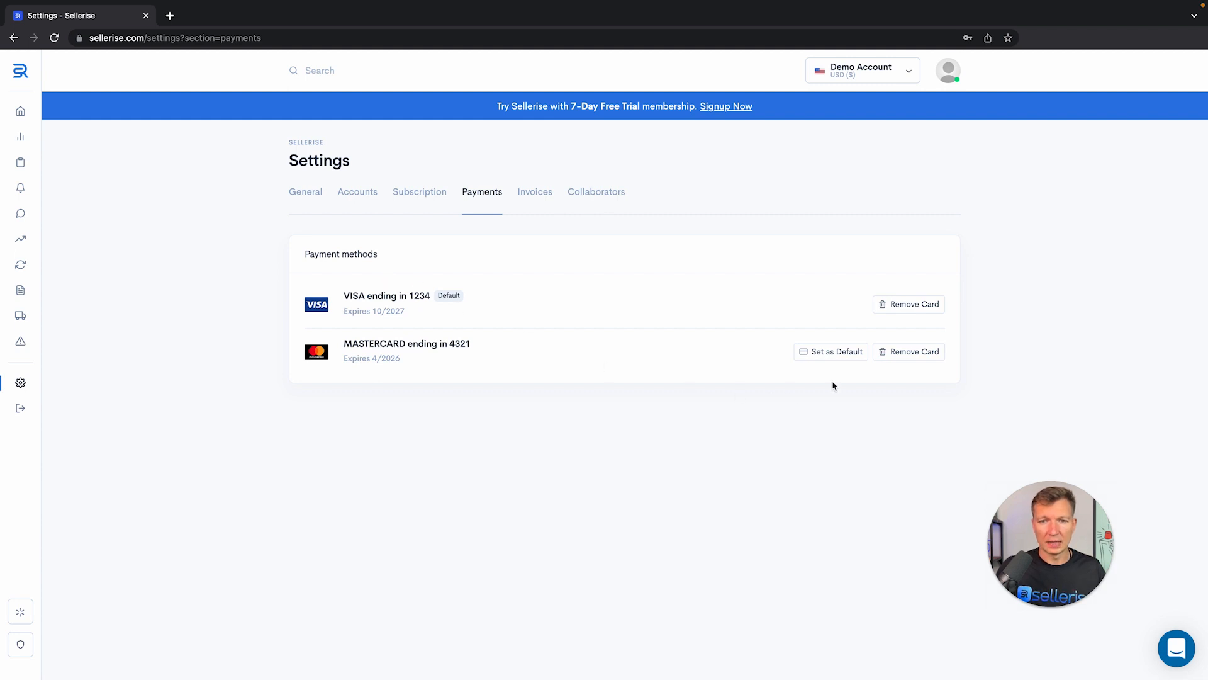
pyautogui.moveTo(629, 295)
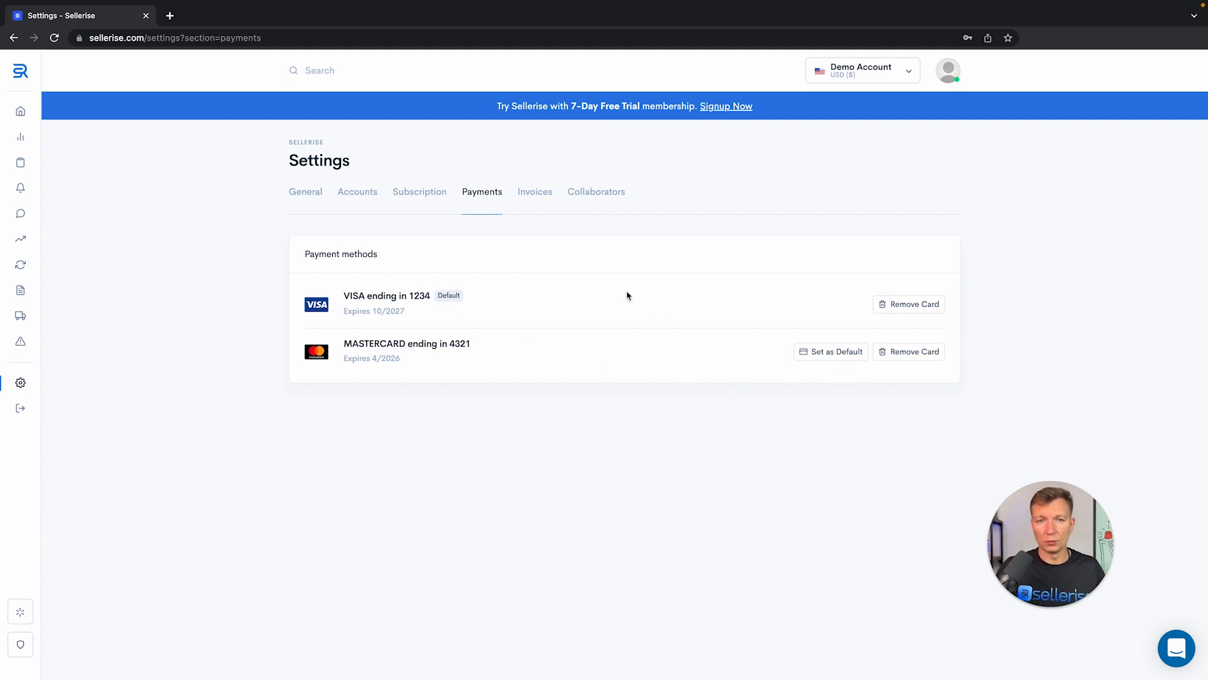
# Show the Invoices section listing the paid $29.99 monthly invoices.
pyautogui.click(534, 191)
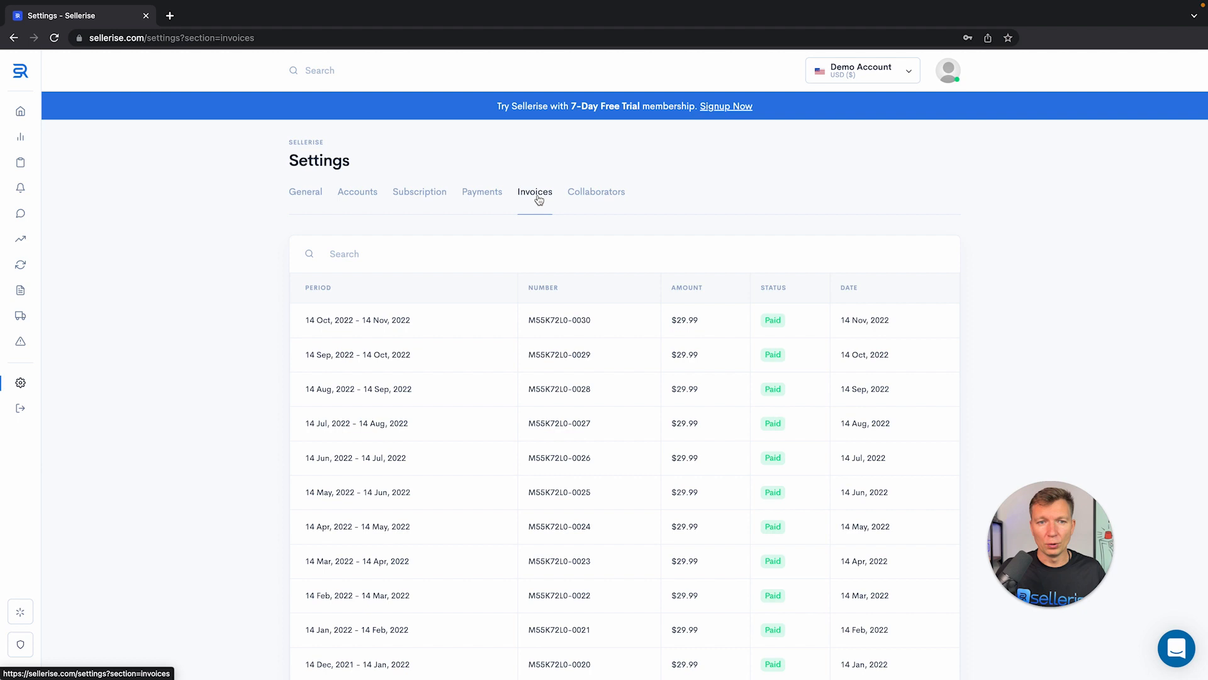
pyautogui.moveTo(486, 303)
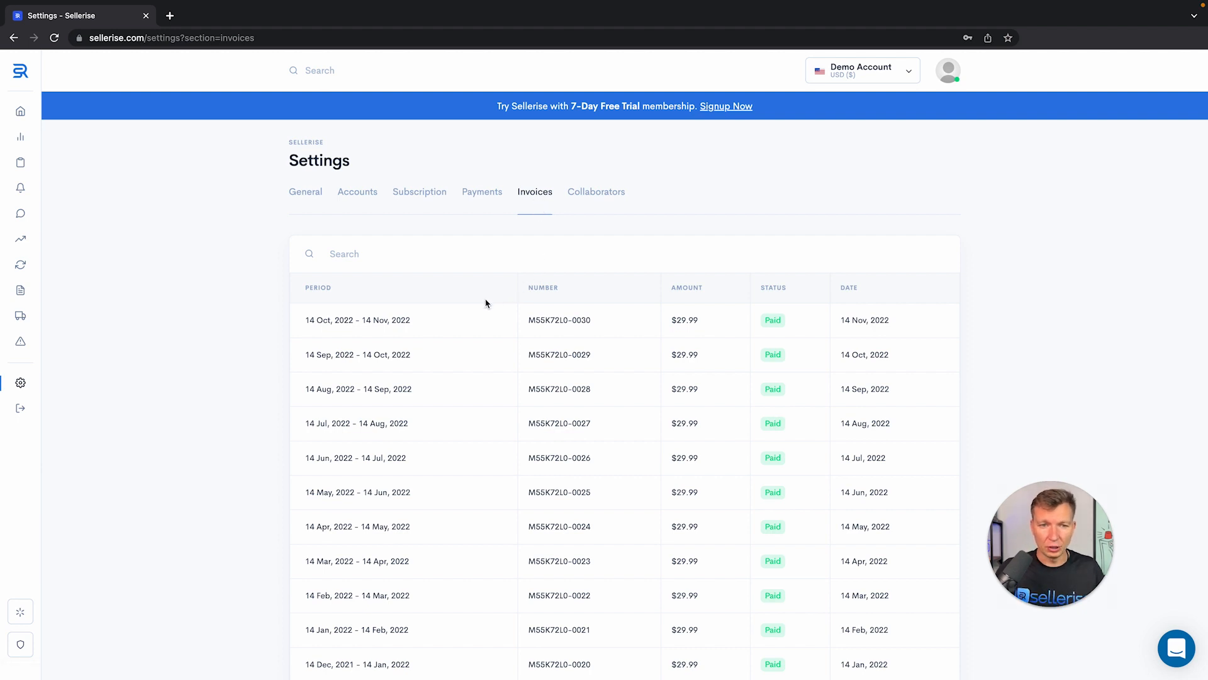
pyautogui.moveTo(676, 322)
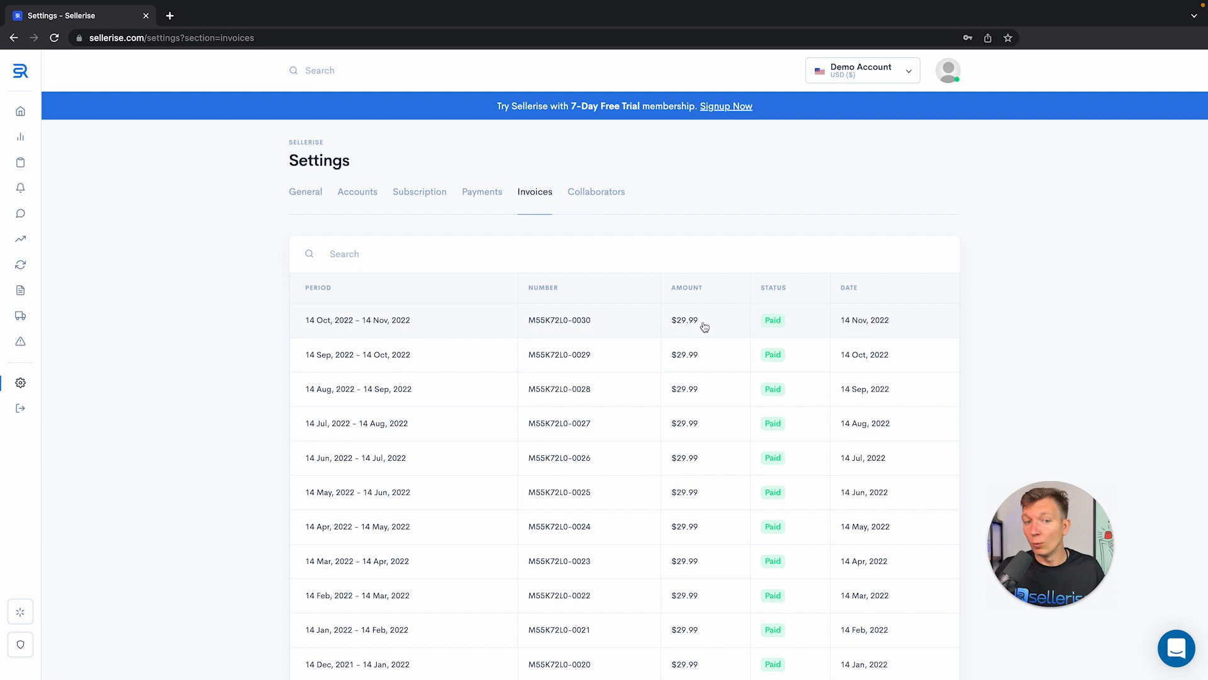
pyautogui.moveTo(718, 329)
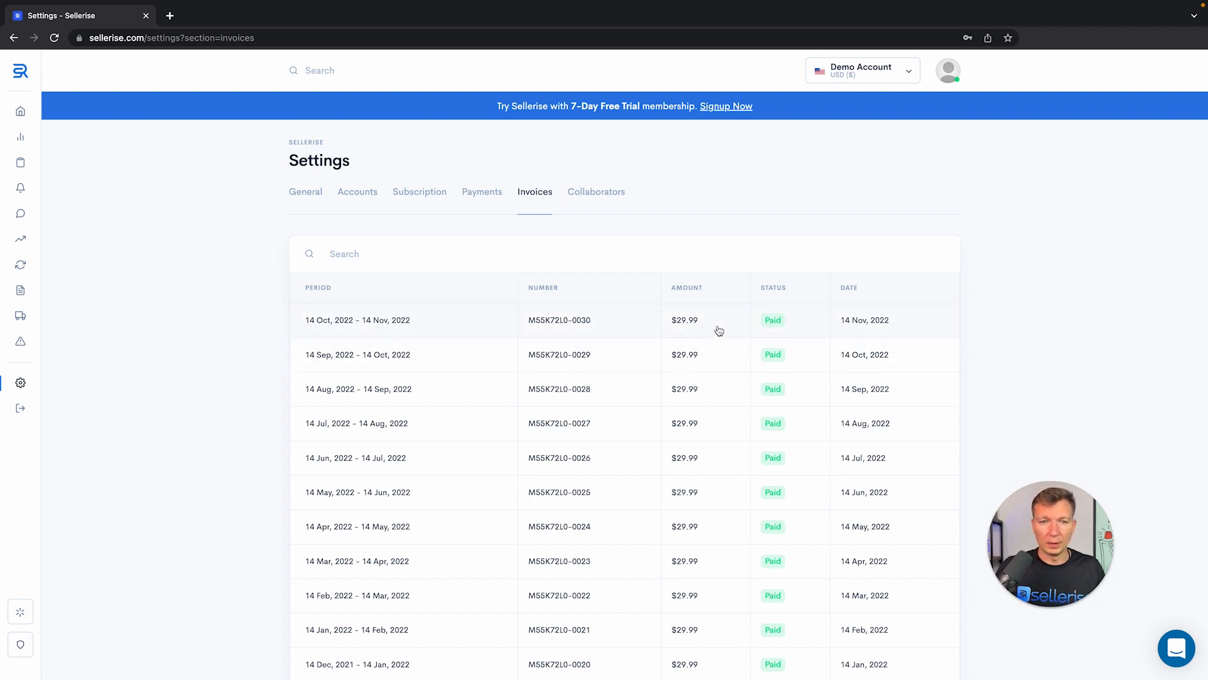
pyautogui.moveTo(596, 197)
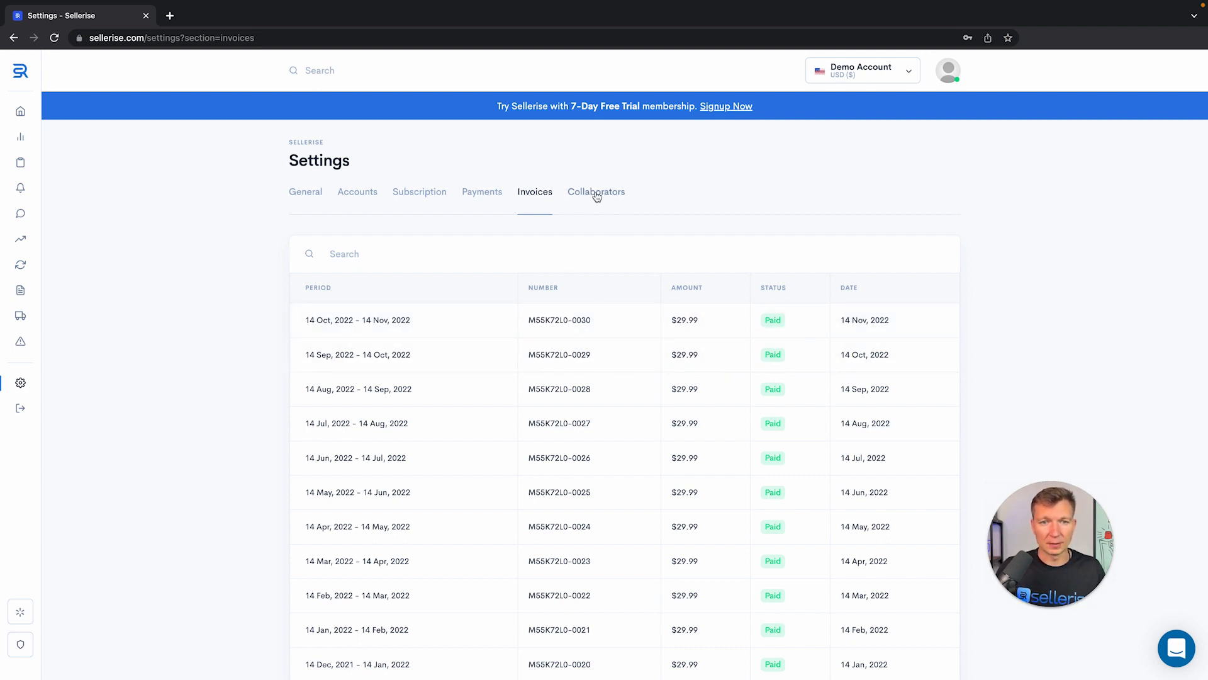
# Show the Collaborators section with 4 of 6 user slots used.
pyautogui.click(596, 191)
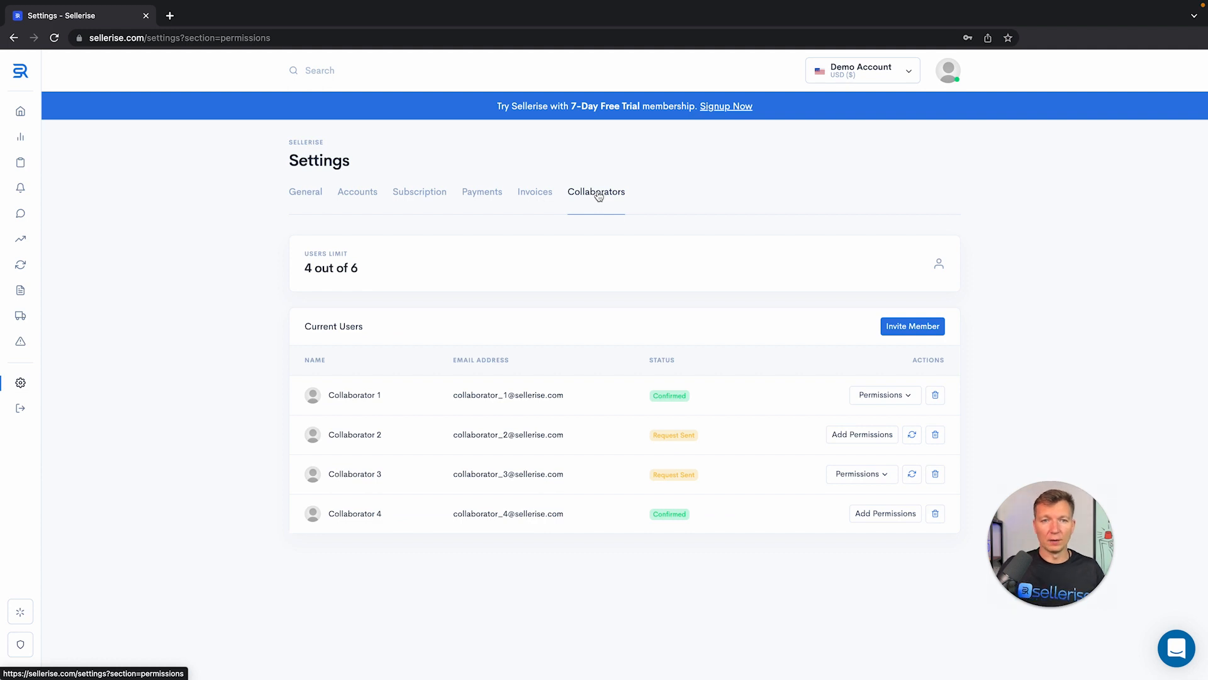
pyautogui.moveTo(675, 196)
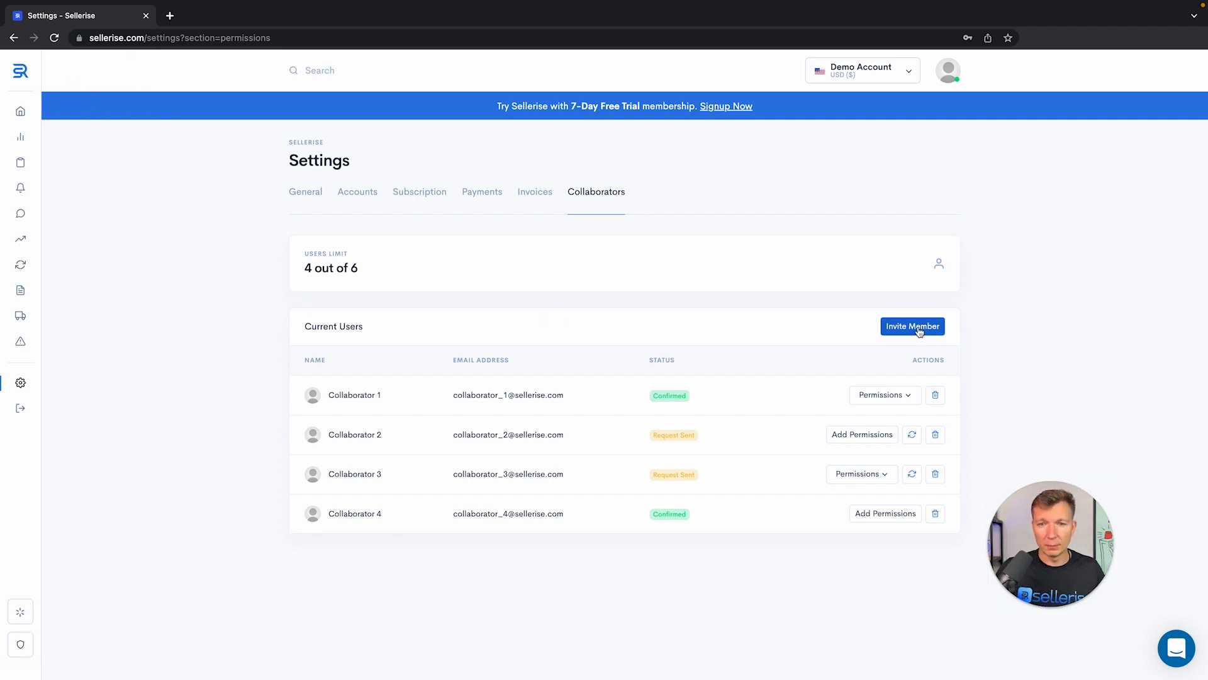
# Invite a new member, entering the name 'Dim' and email starting 'dima'.
pyautogui.click(912, 326)
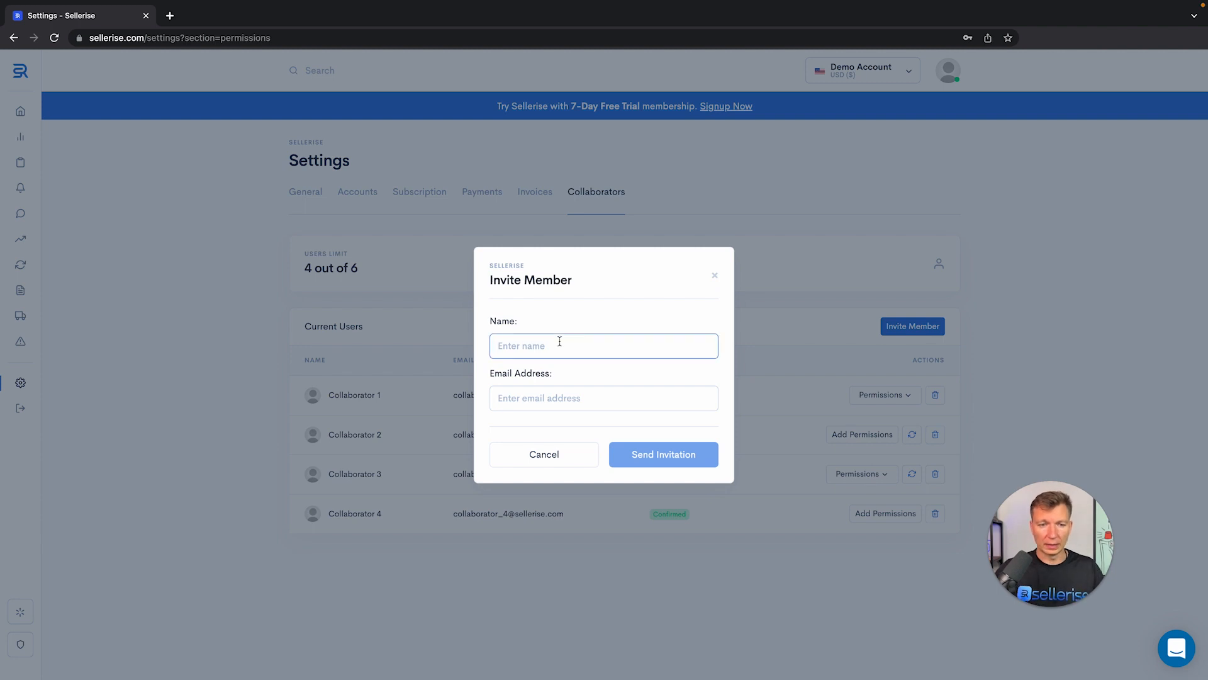
pyautogui.write('Dim')
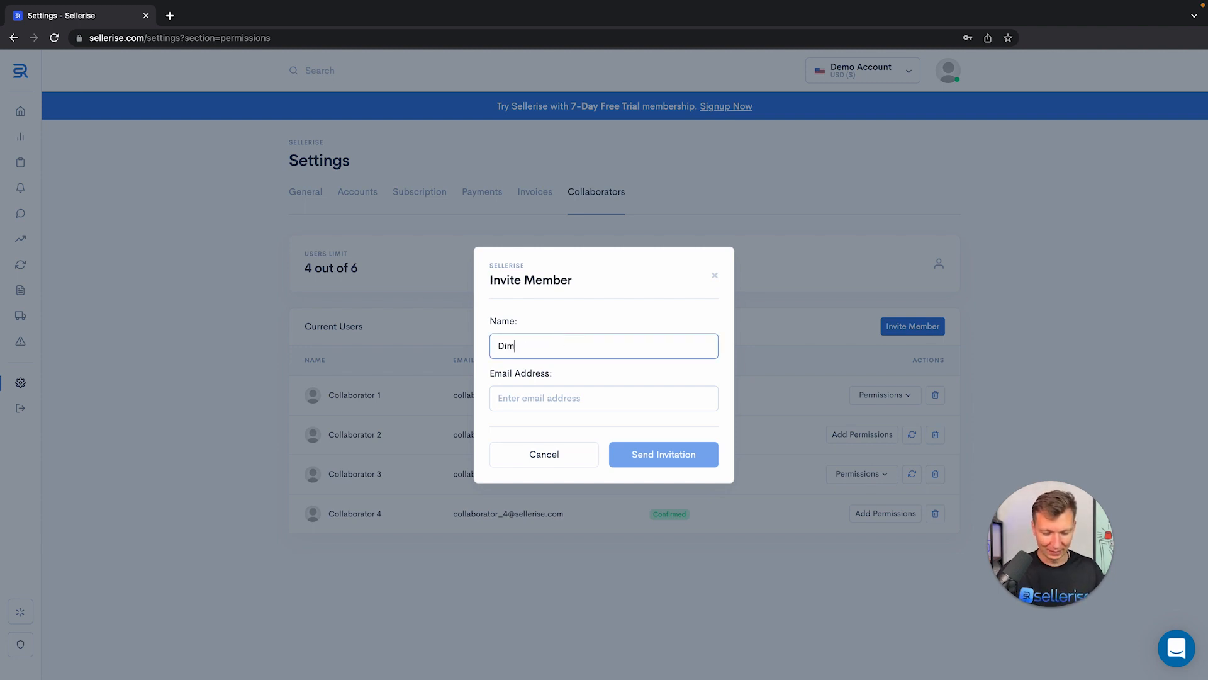
pyautogui.write('dima')
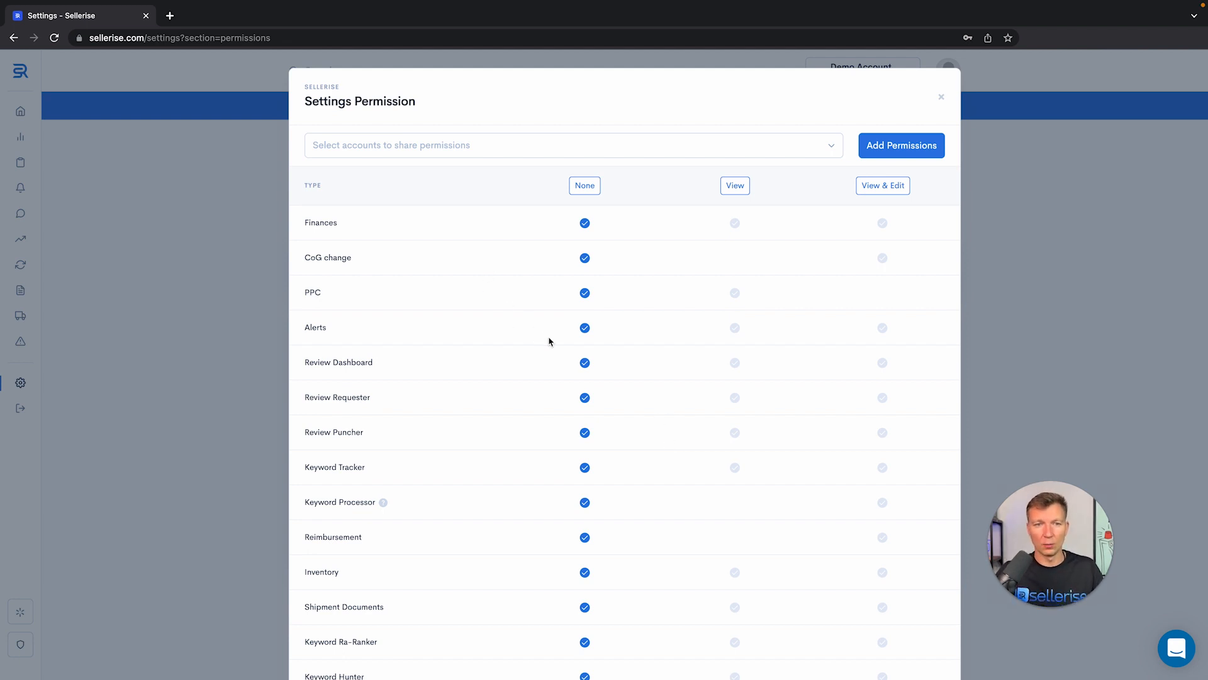
pyautogui.moveTo(549, 287)
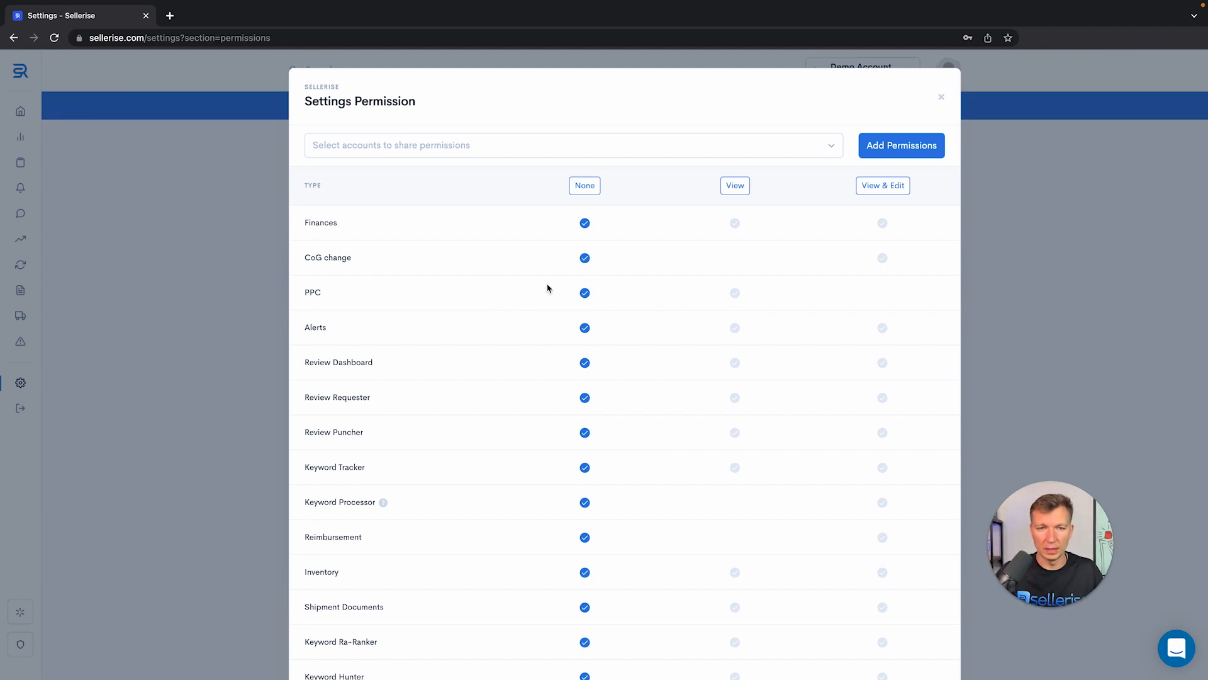
pyautogui.moveTo(835, 299)
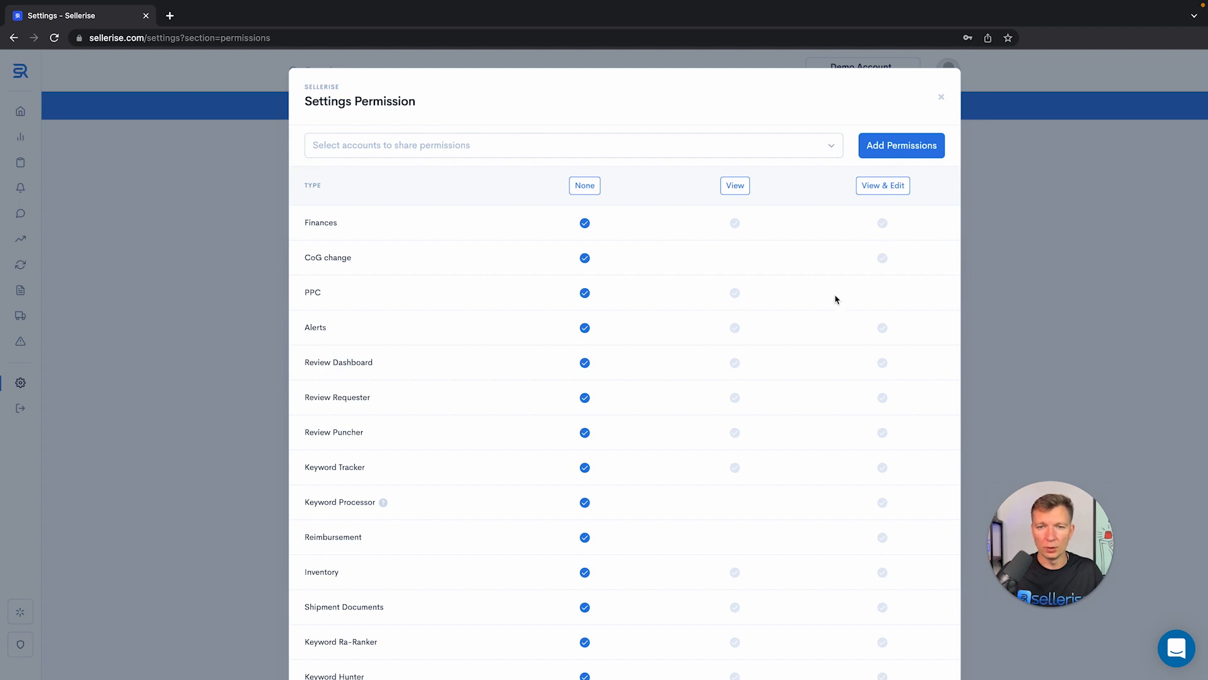
pyautogui.moveTo(710, 334)
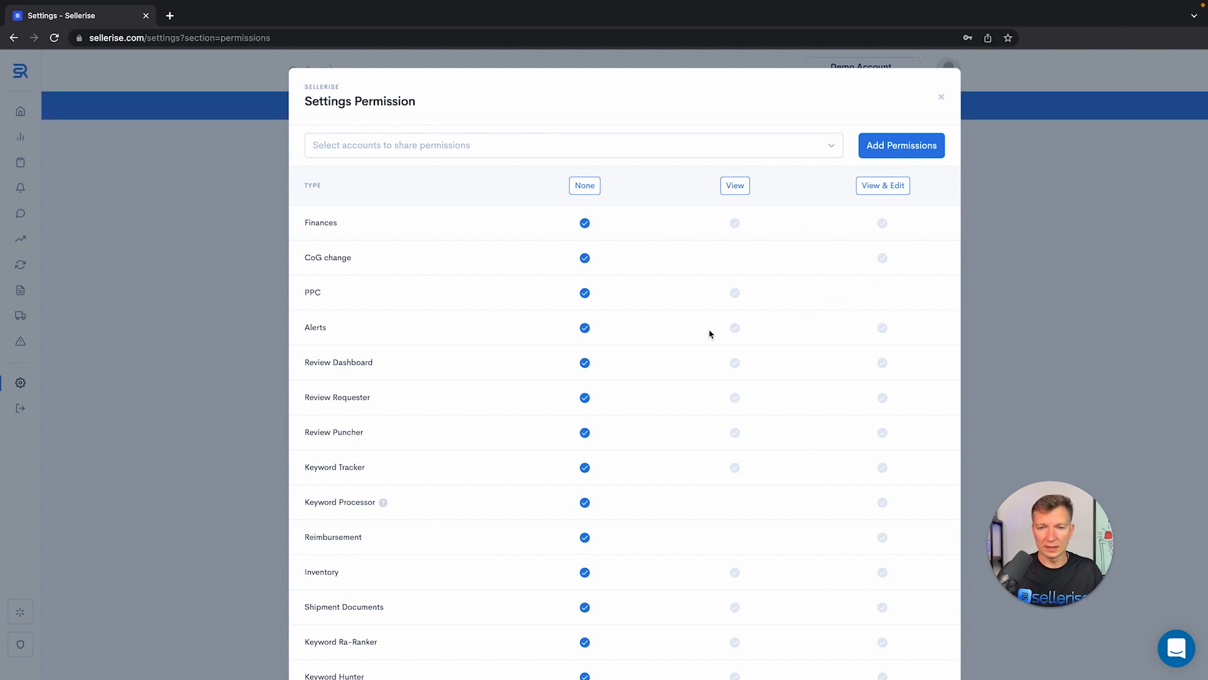
pyautogui.moveTo(624, 365)
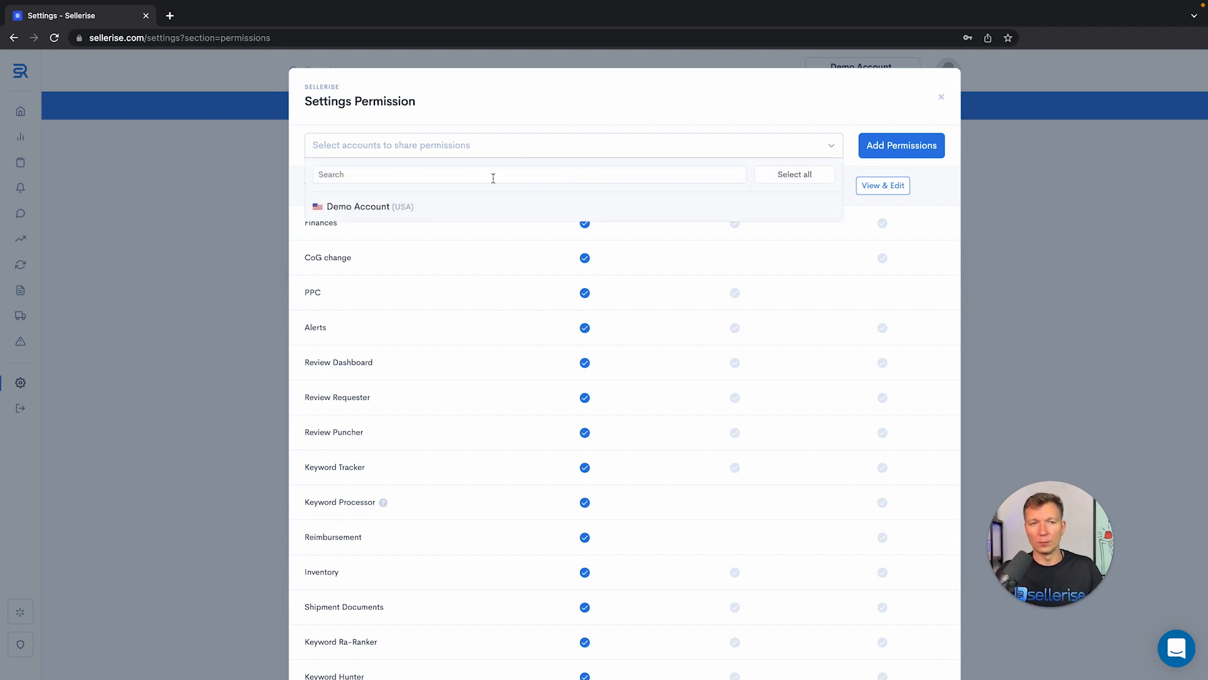
pyautogui.moveTo(441, 212)
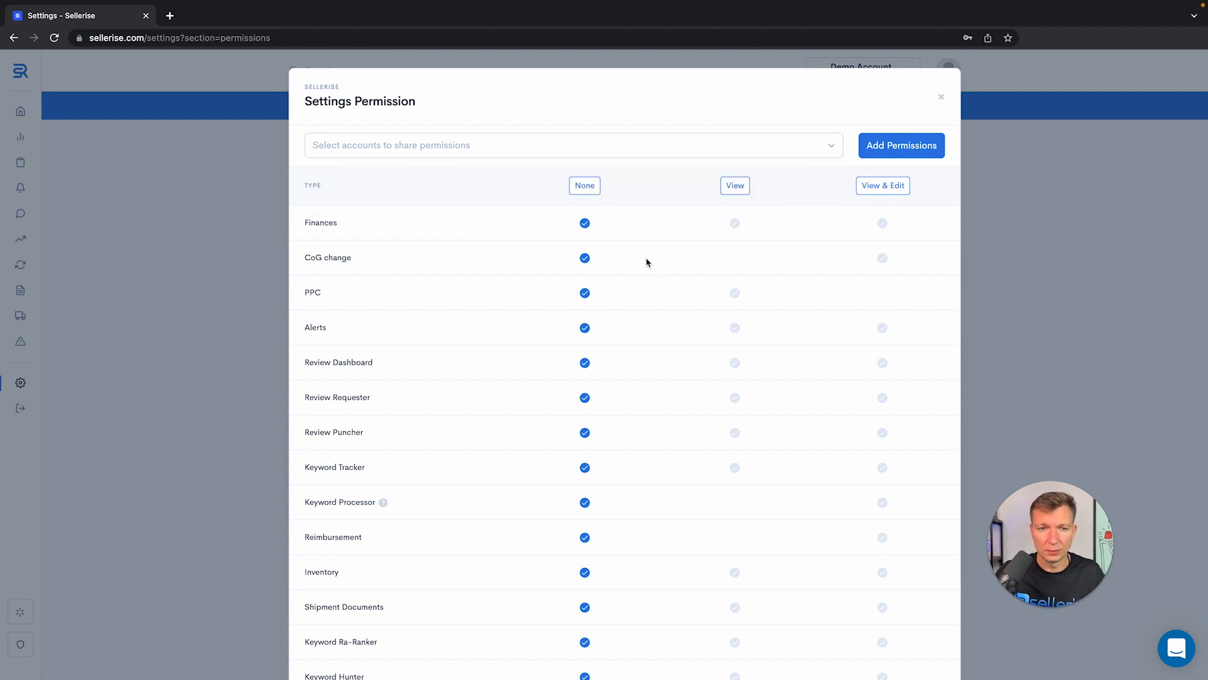
pyautogui.moveTo(551, 242)
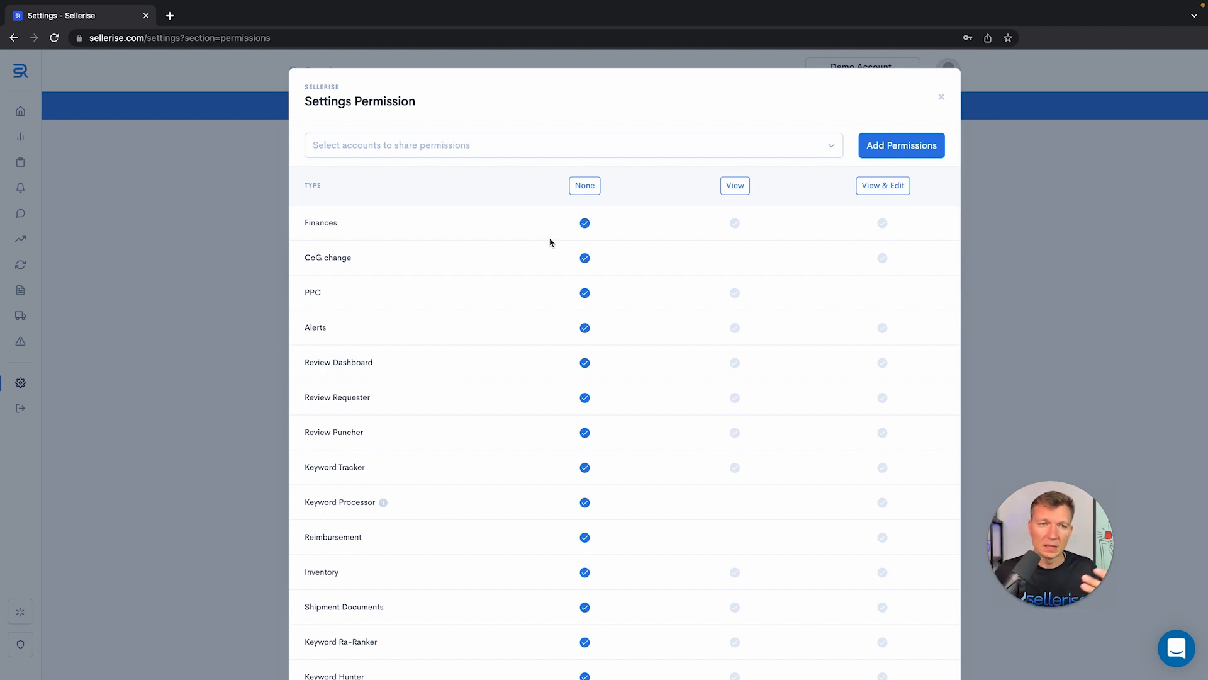
pyautogui.moveTo(619, 234)
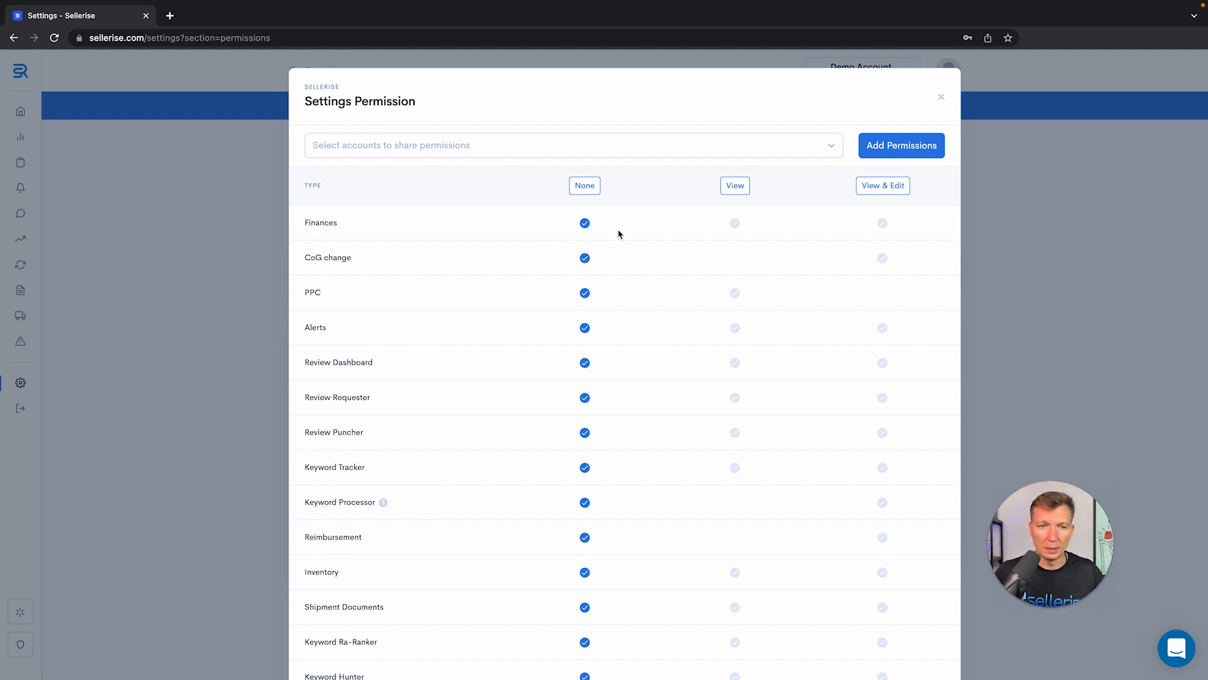
# Grant View on PPC and View & Edit on Alerts and Review Dashboard for the new collaborator.
pyautogui.click(734, 292)
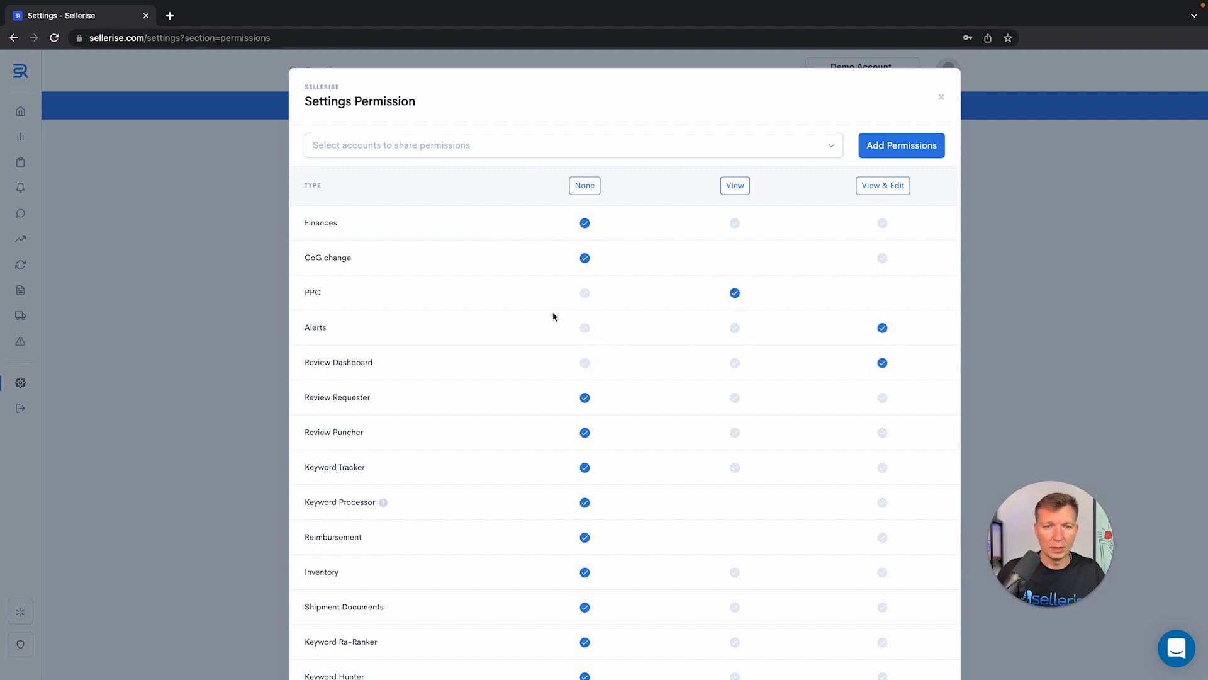
pyautogui.moveTo(785, 314)
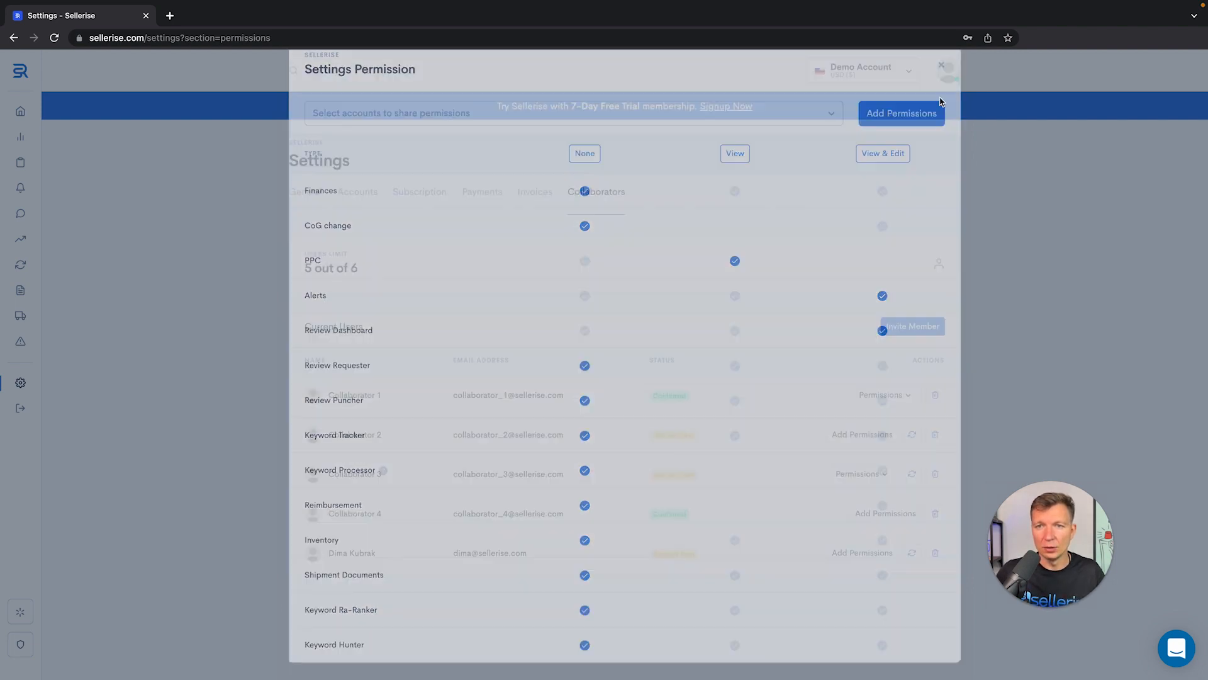
# Return to the collaborator list at 5 of 6 users and show Collaborator 1's permission options.
pyautogui.click(944, 64)
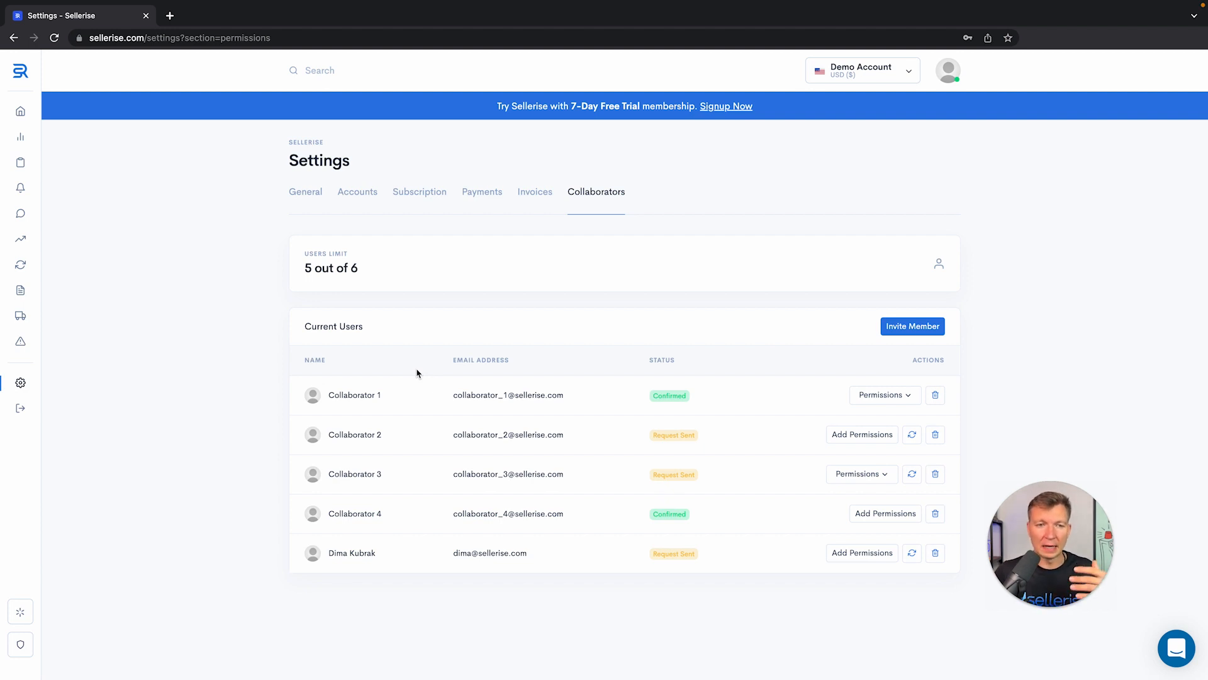
pyautogui.moveTo(426, 370)
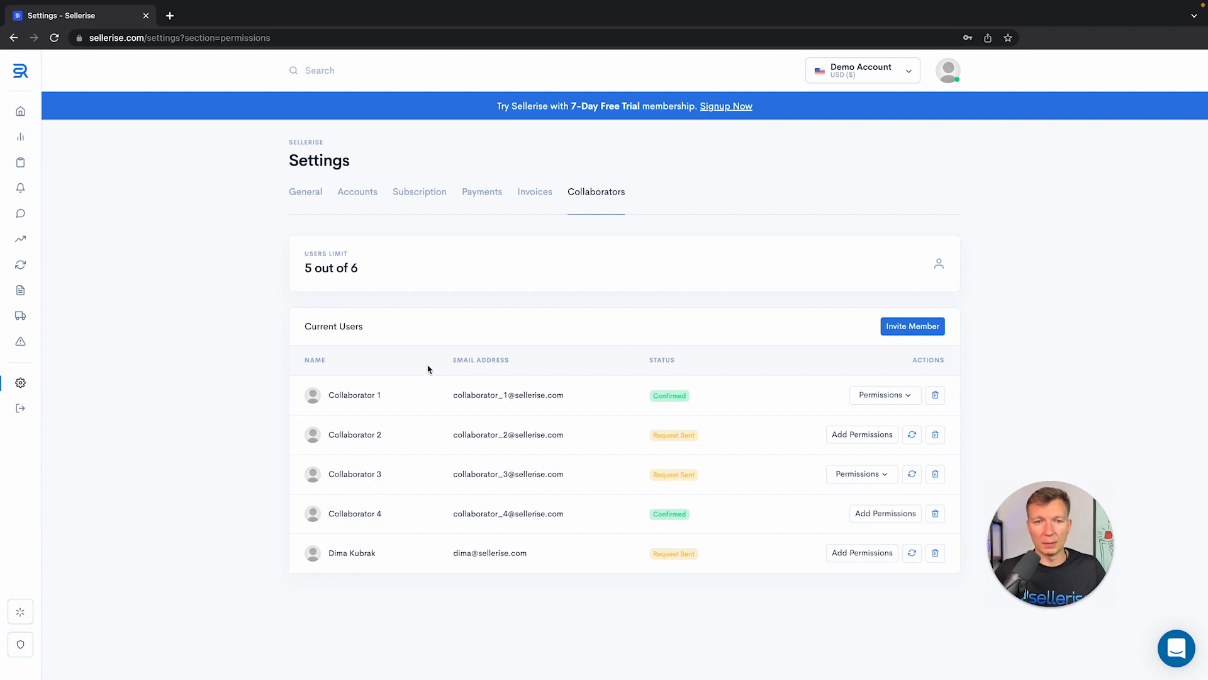
pyautogui.moveTo(935, 396)
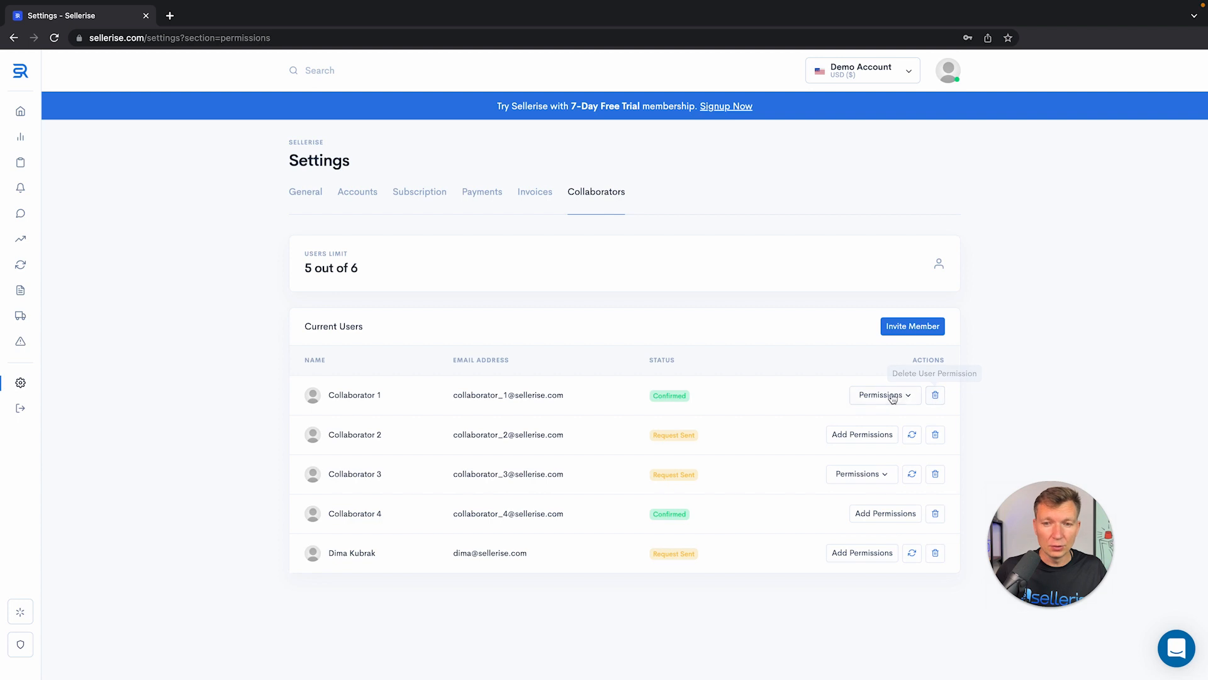
pyautogui.click(885, 394)
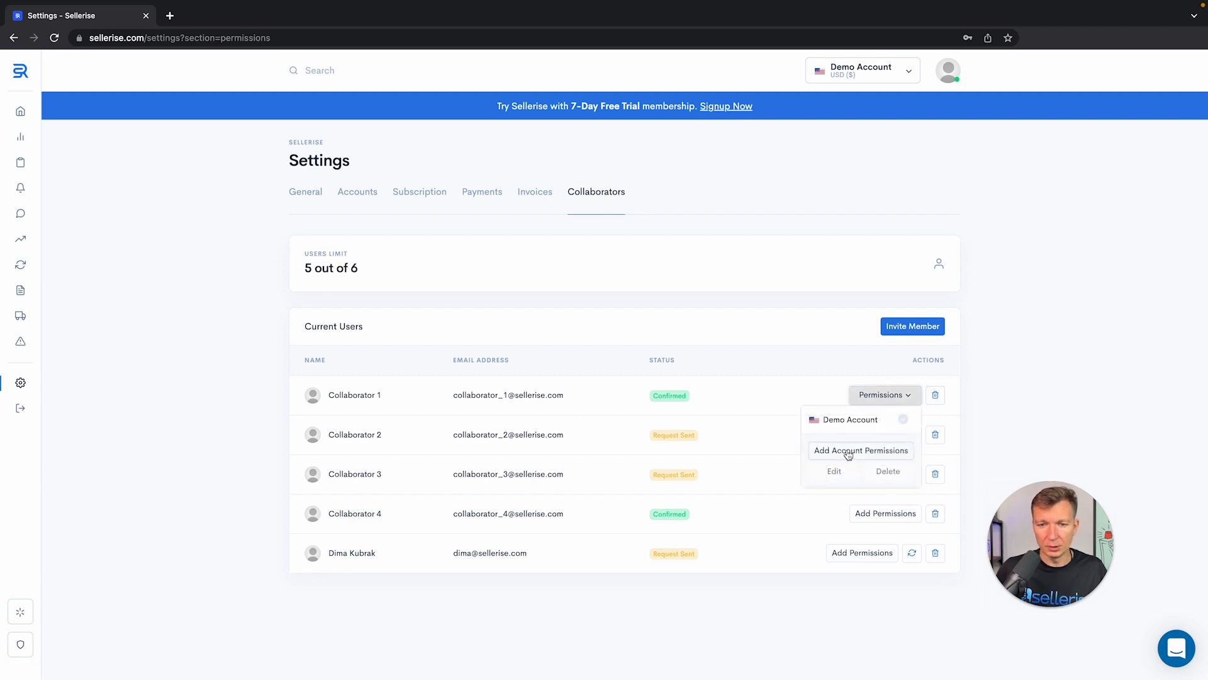